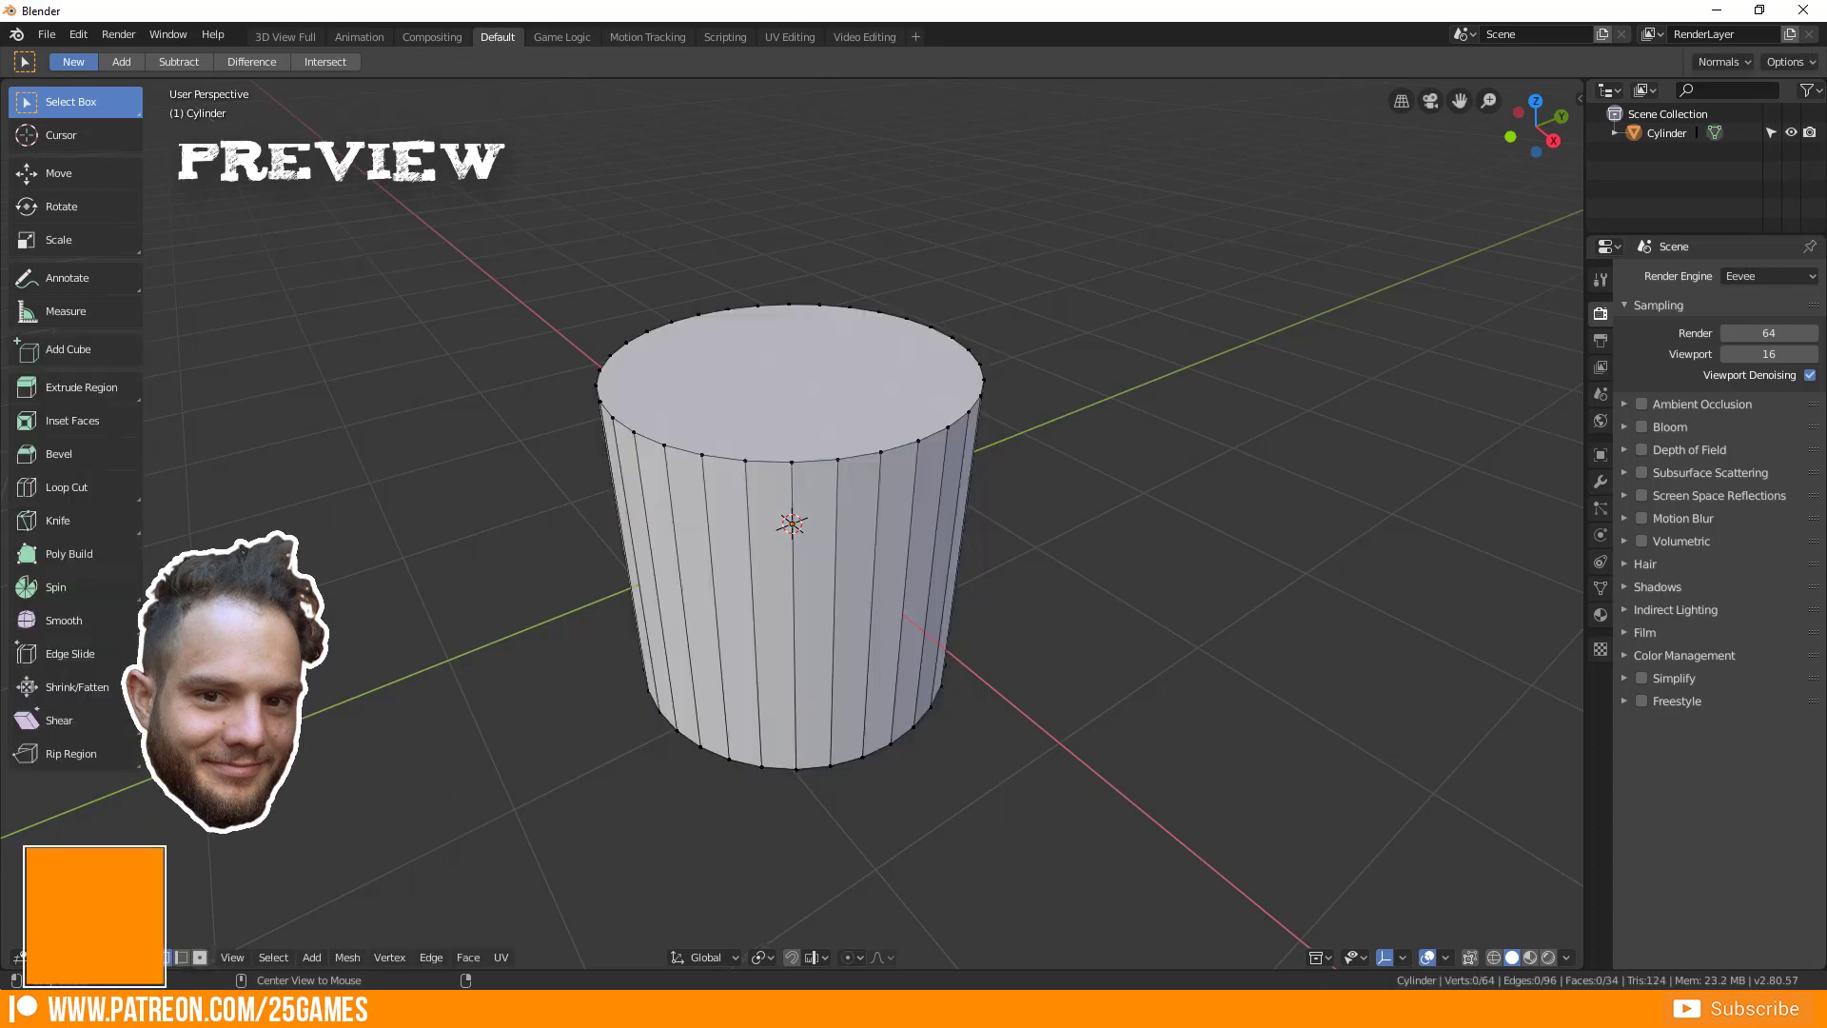
Return to the default Blender 2.8 startup scene with its single cube
left_click(791, 373)
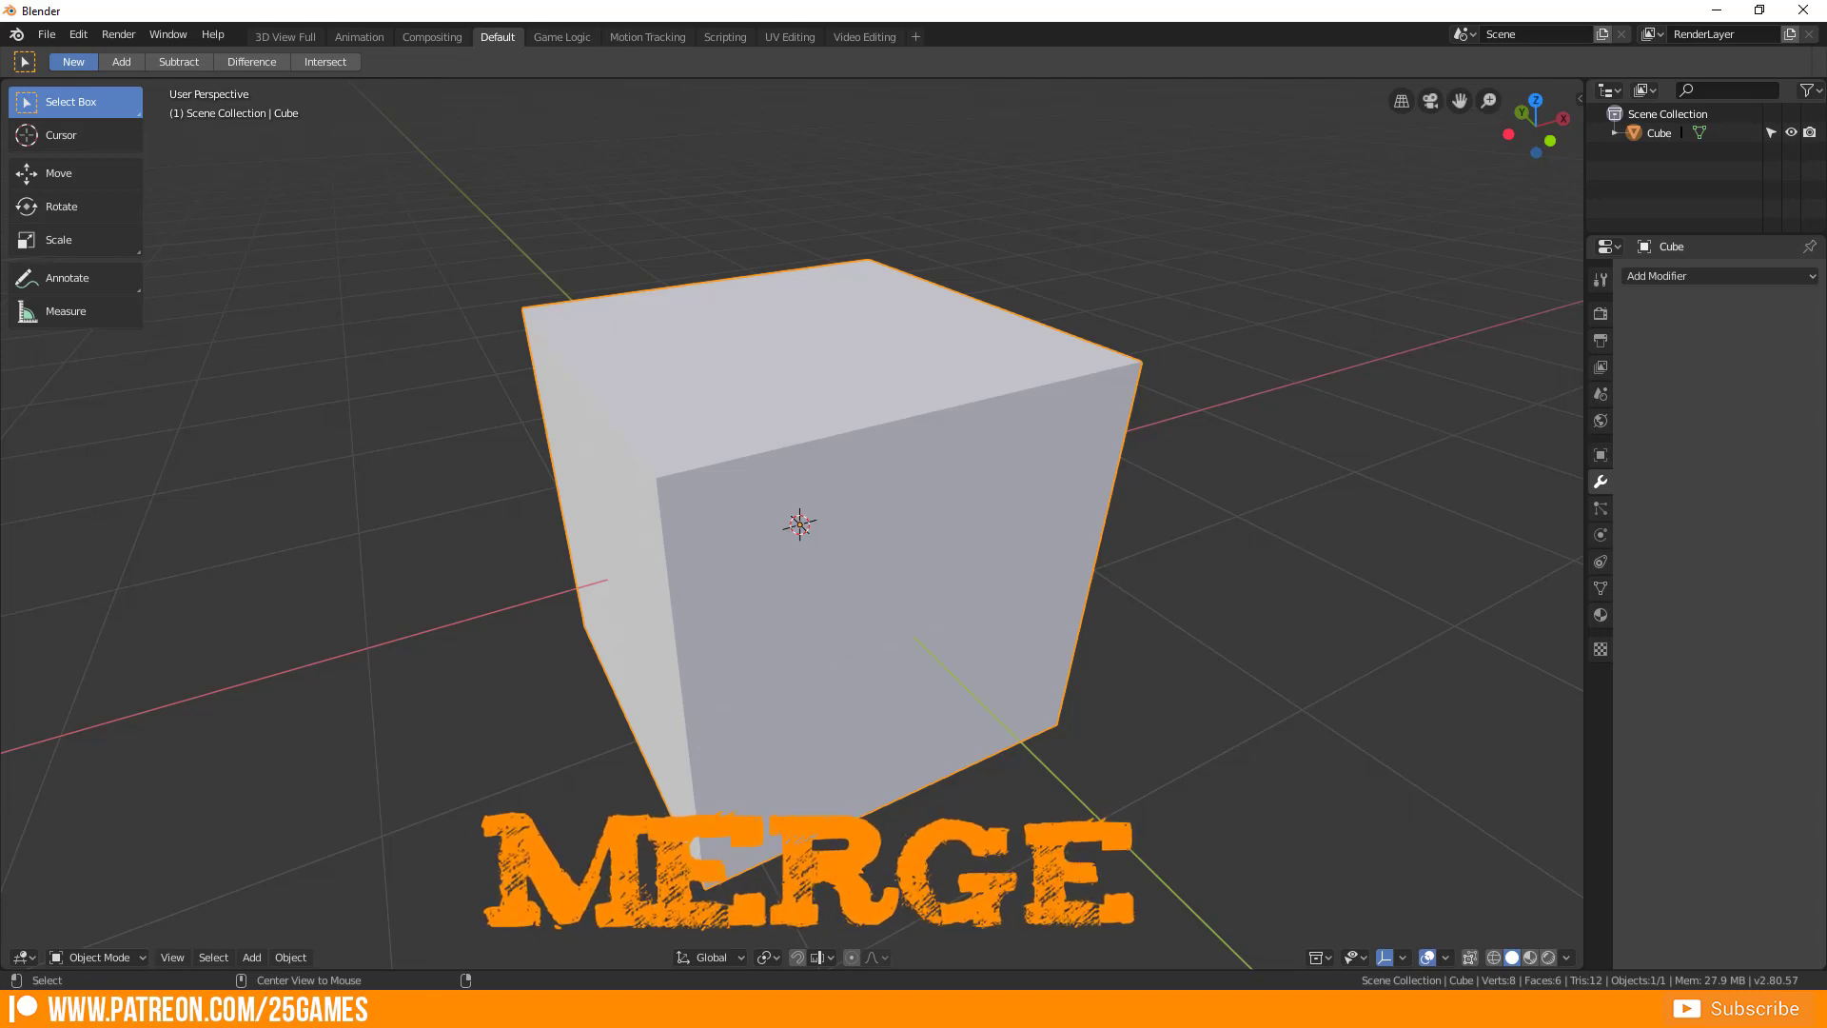
key("Tab")
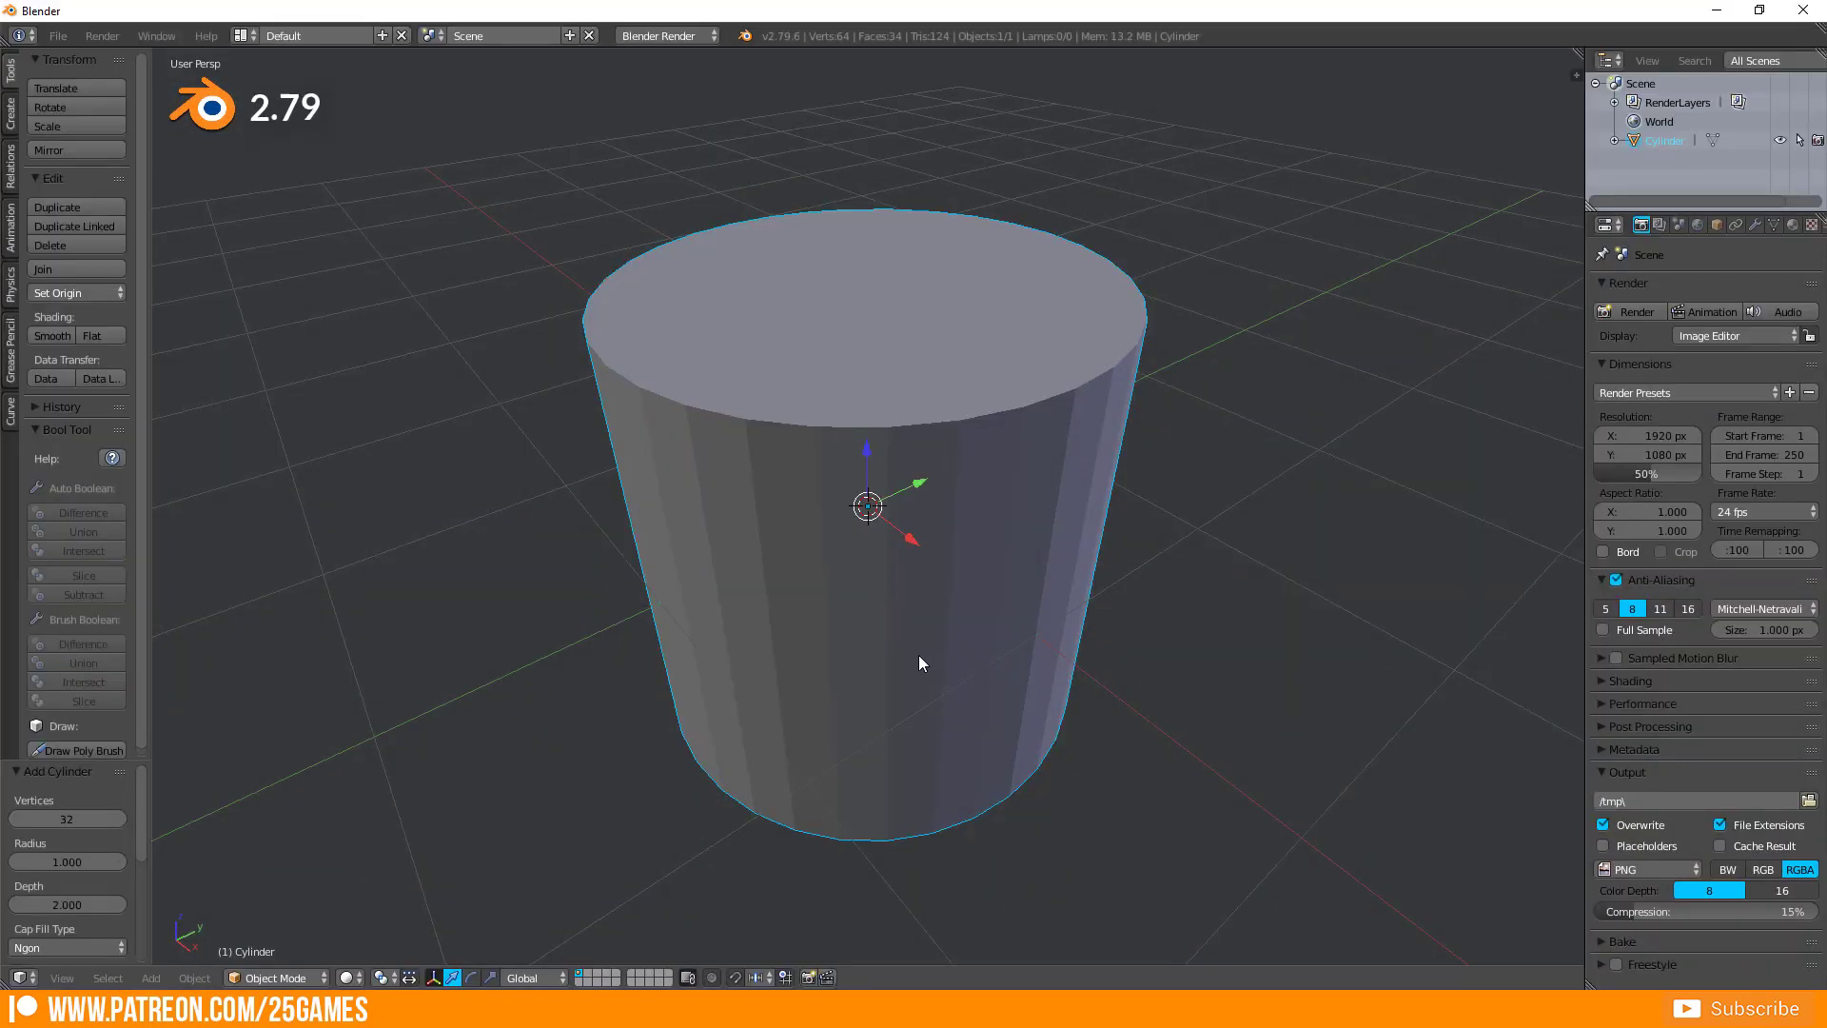
Enter Edit Mode on the cylinder, view the Specials merge options, and cancel without merging
key("Tab")
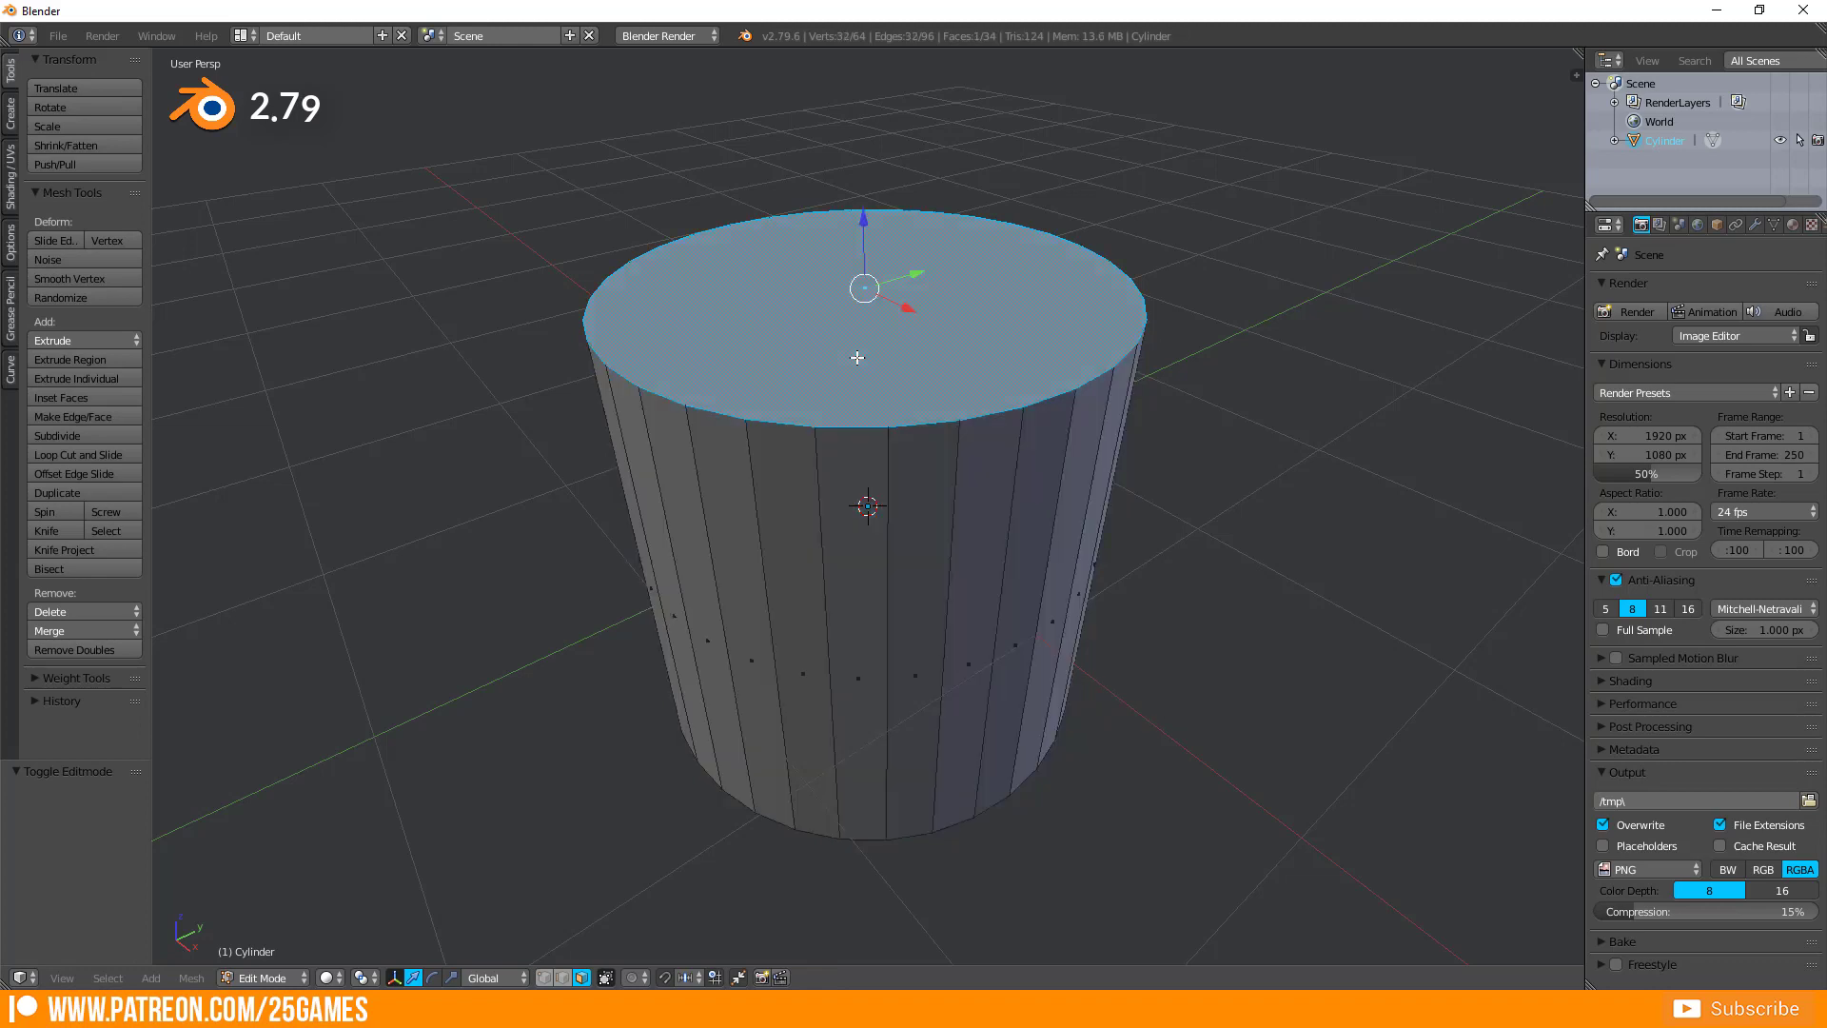
key("w")
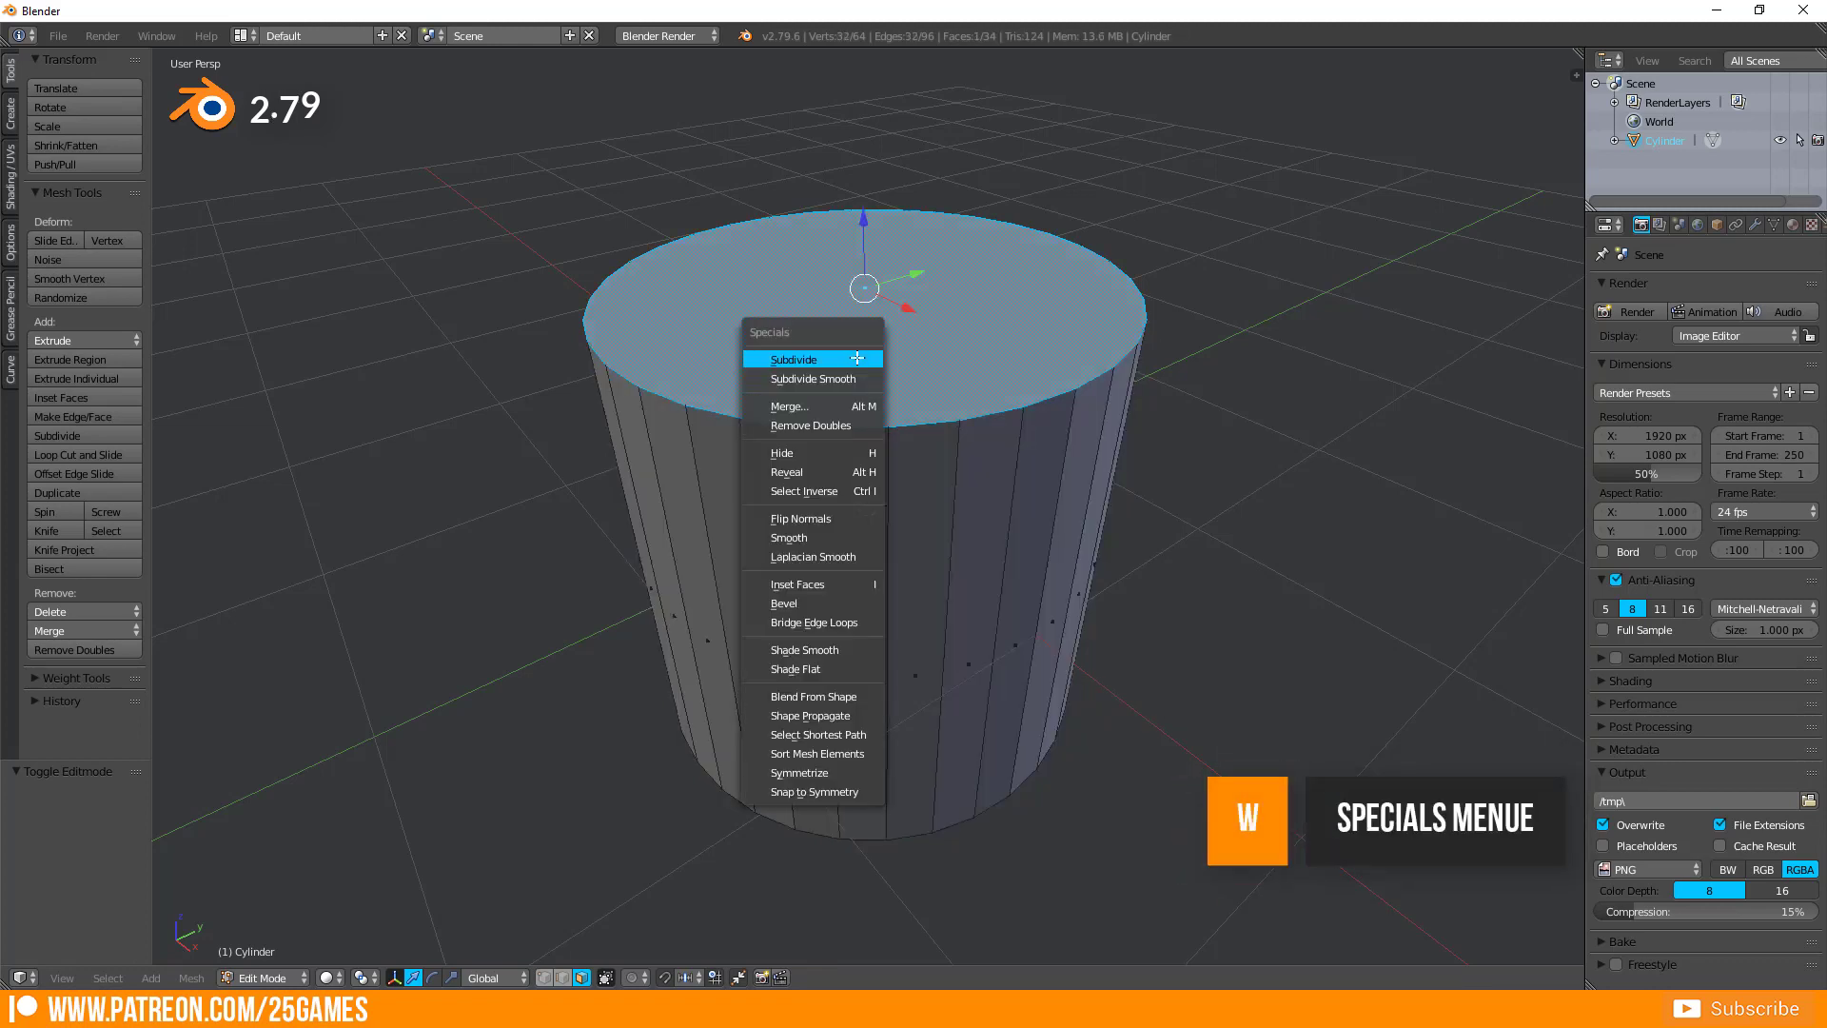
mouse_move(797, 405)
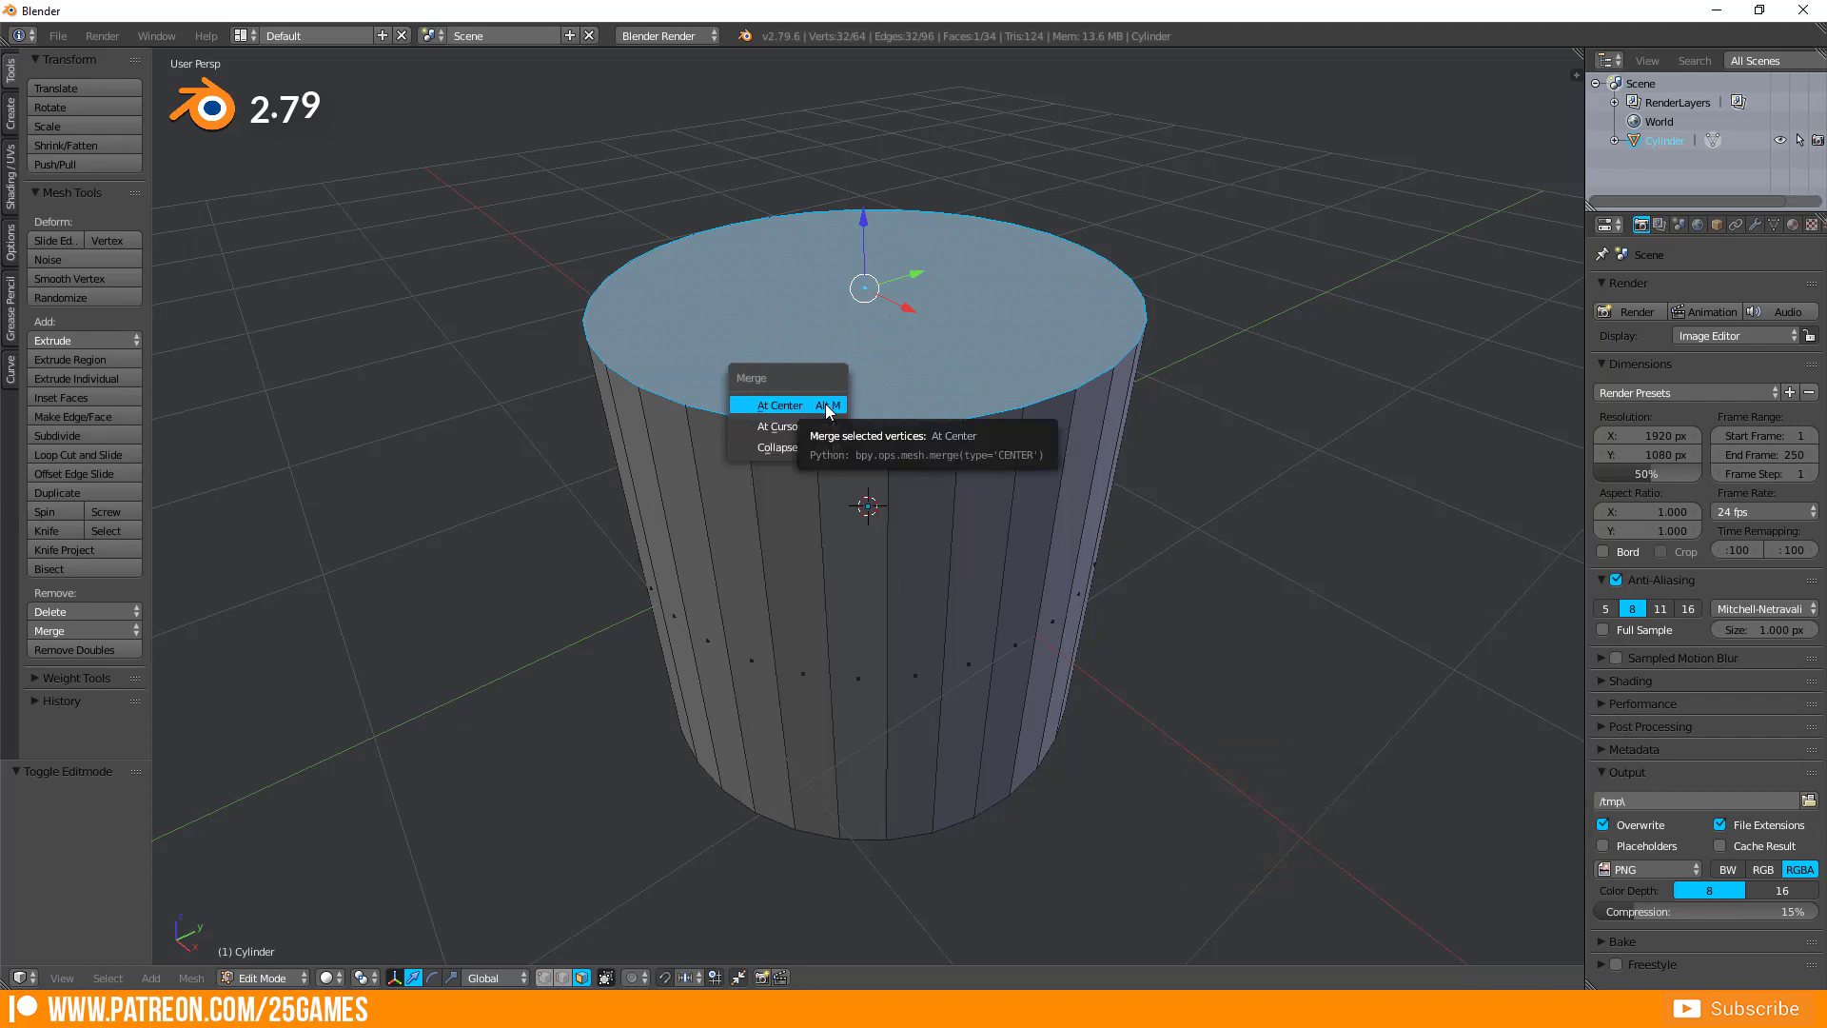
mouse_move(776, 424)
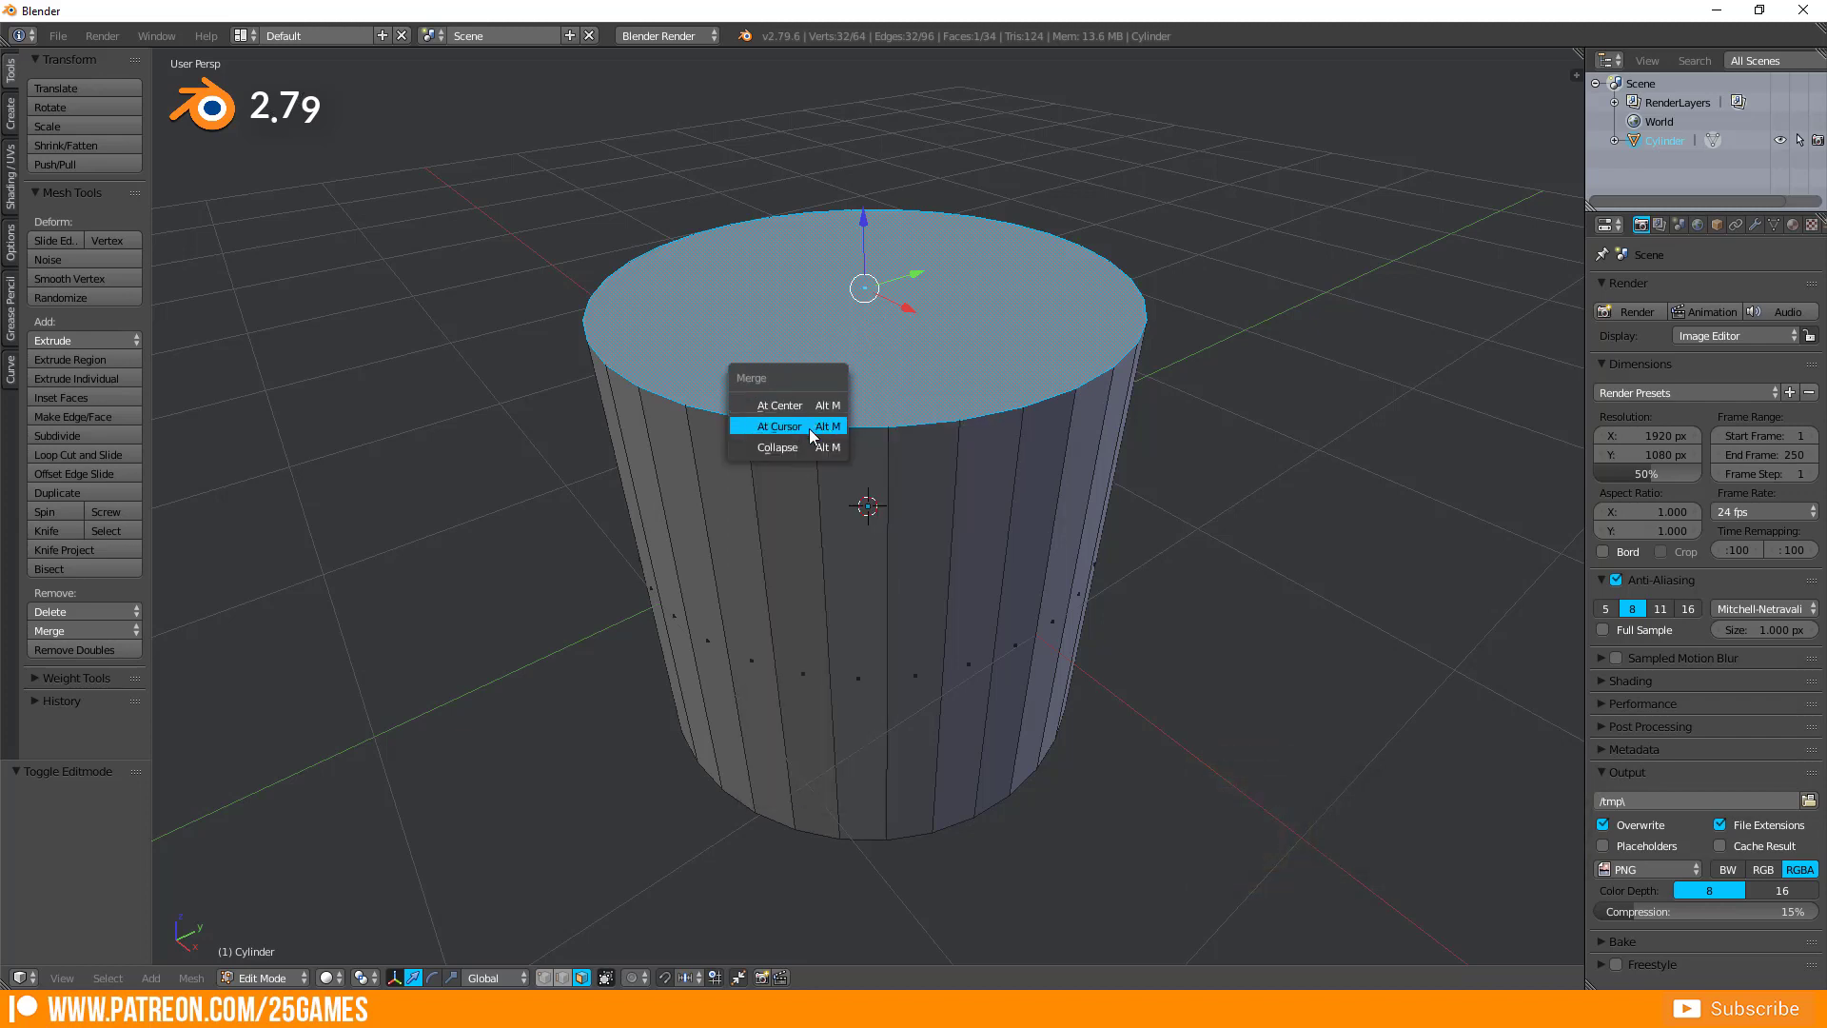
mouse_move(795, 447)
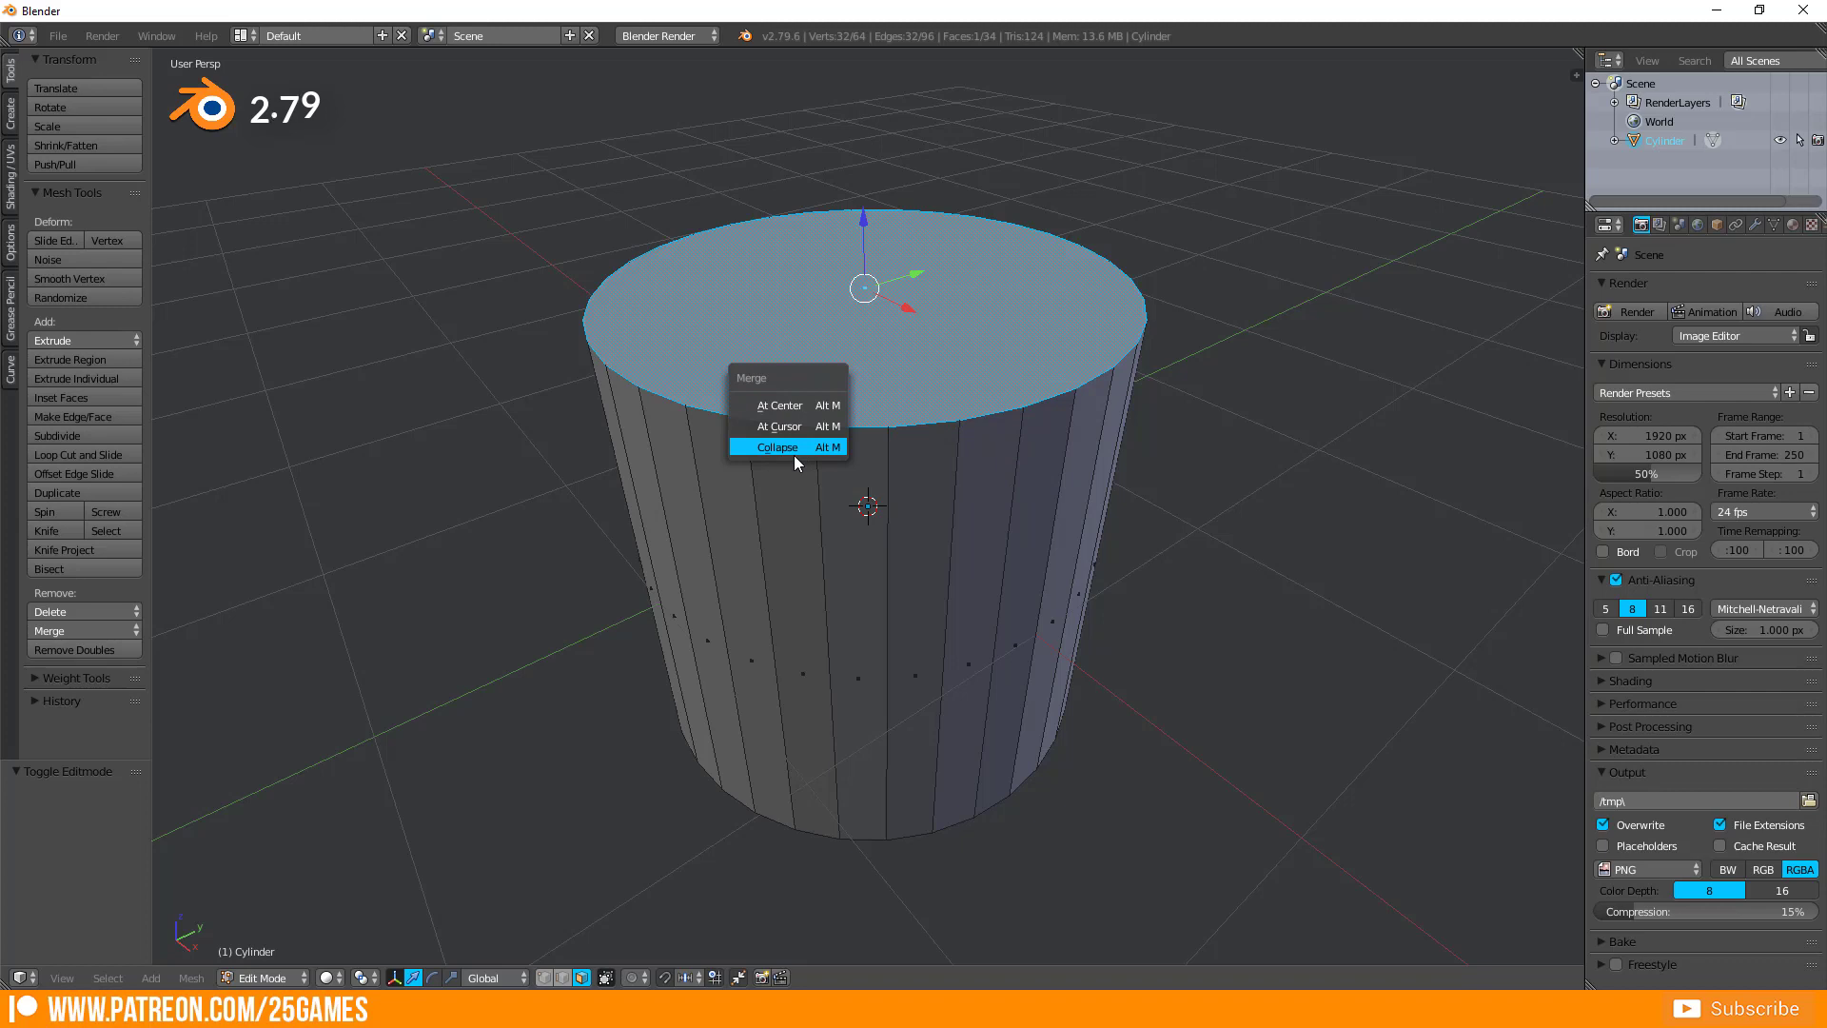
mouse_move(786, 424)
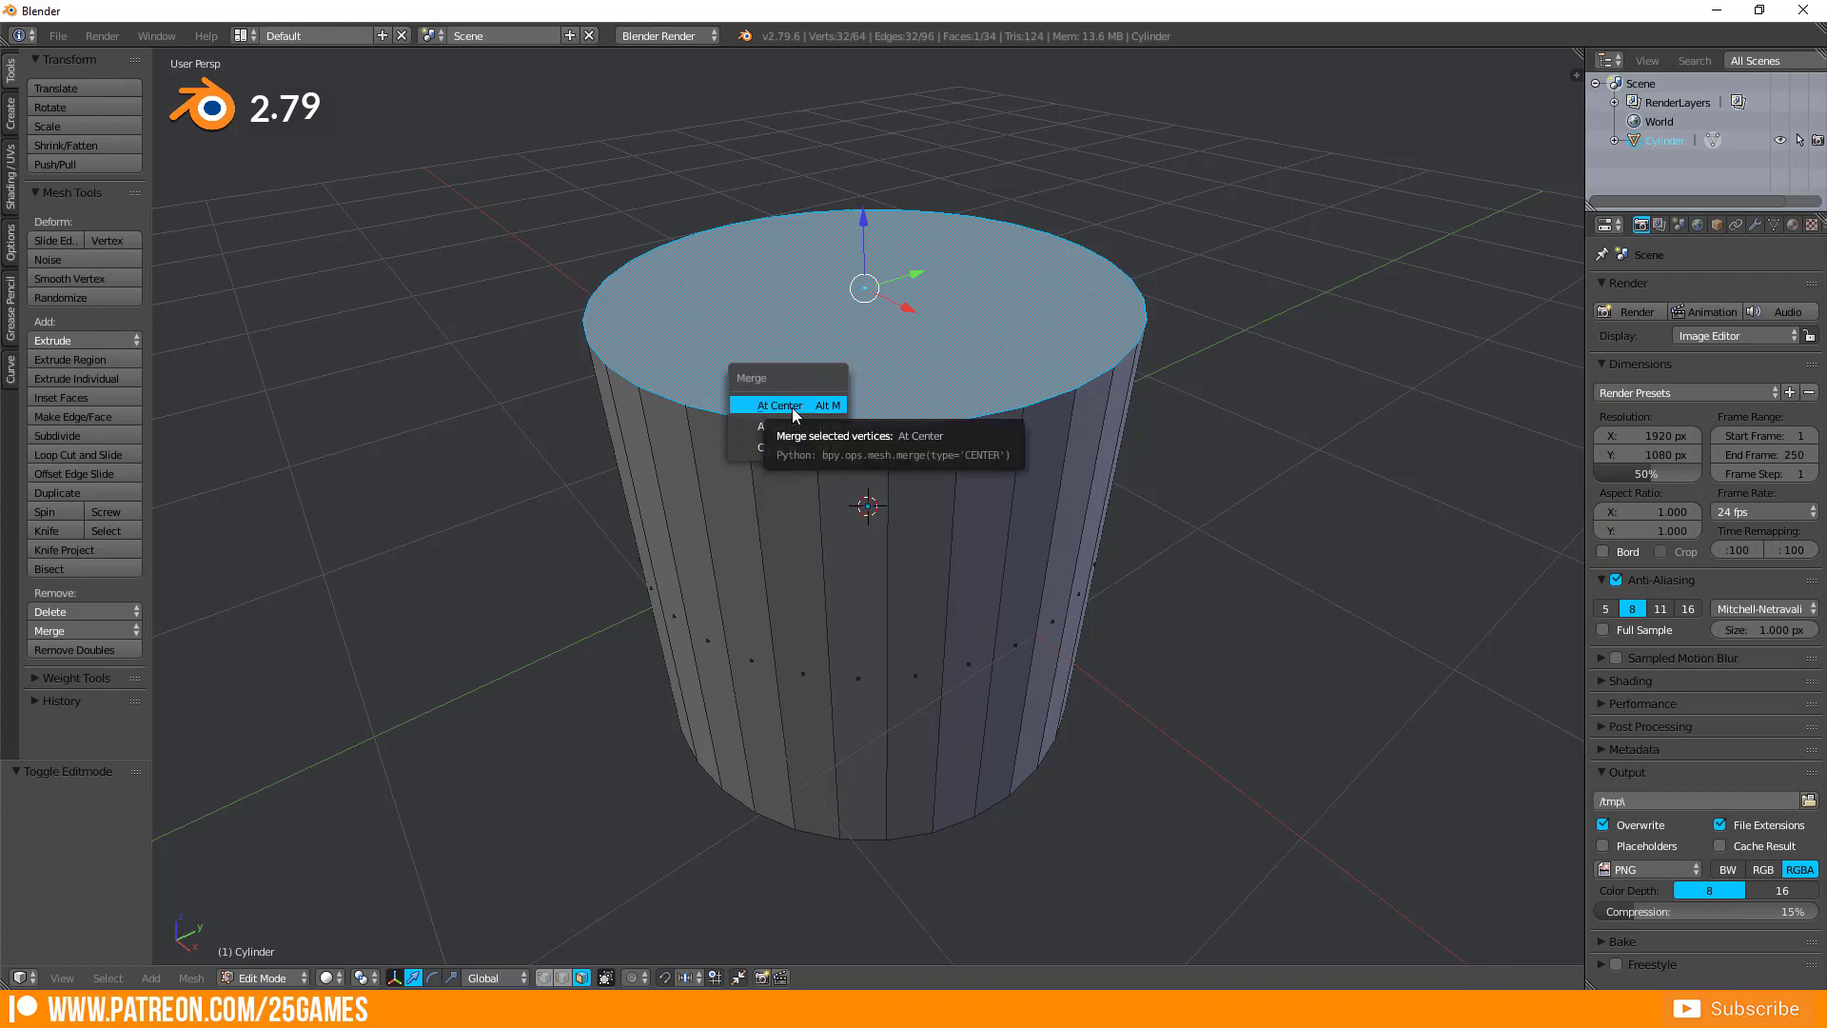
left_click(776, 403)
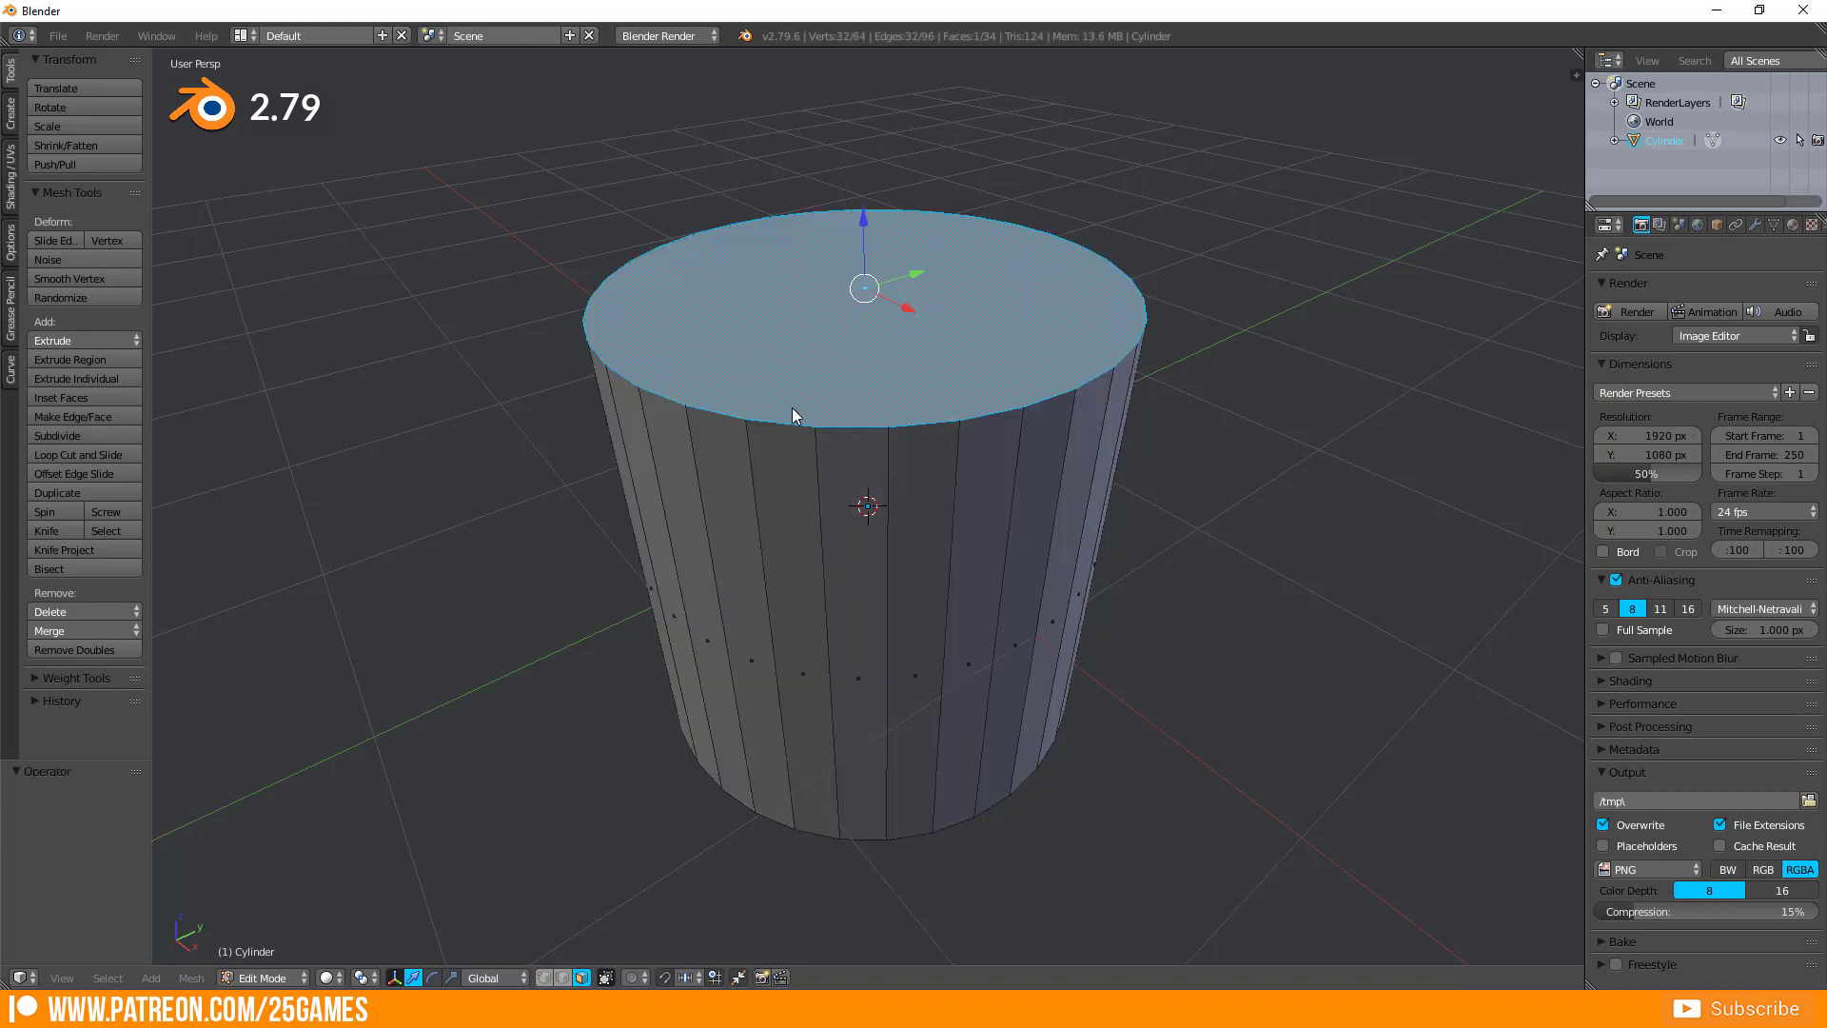
In vertex select, merge a few top-rim vertices At Last via Alt+M
left_click(816, 424)
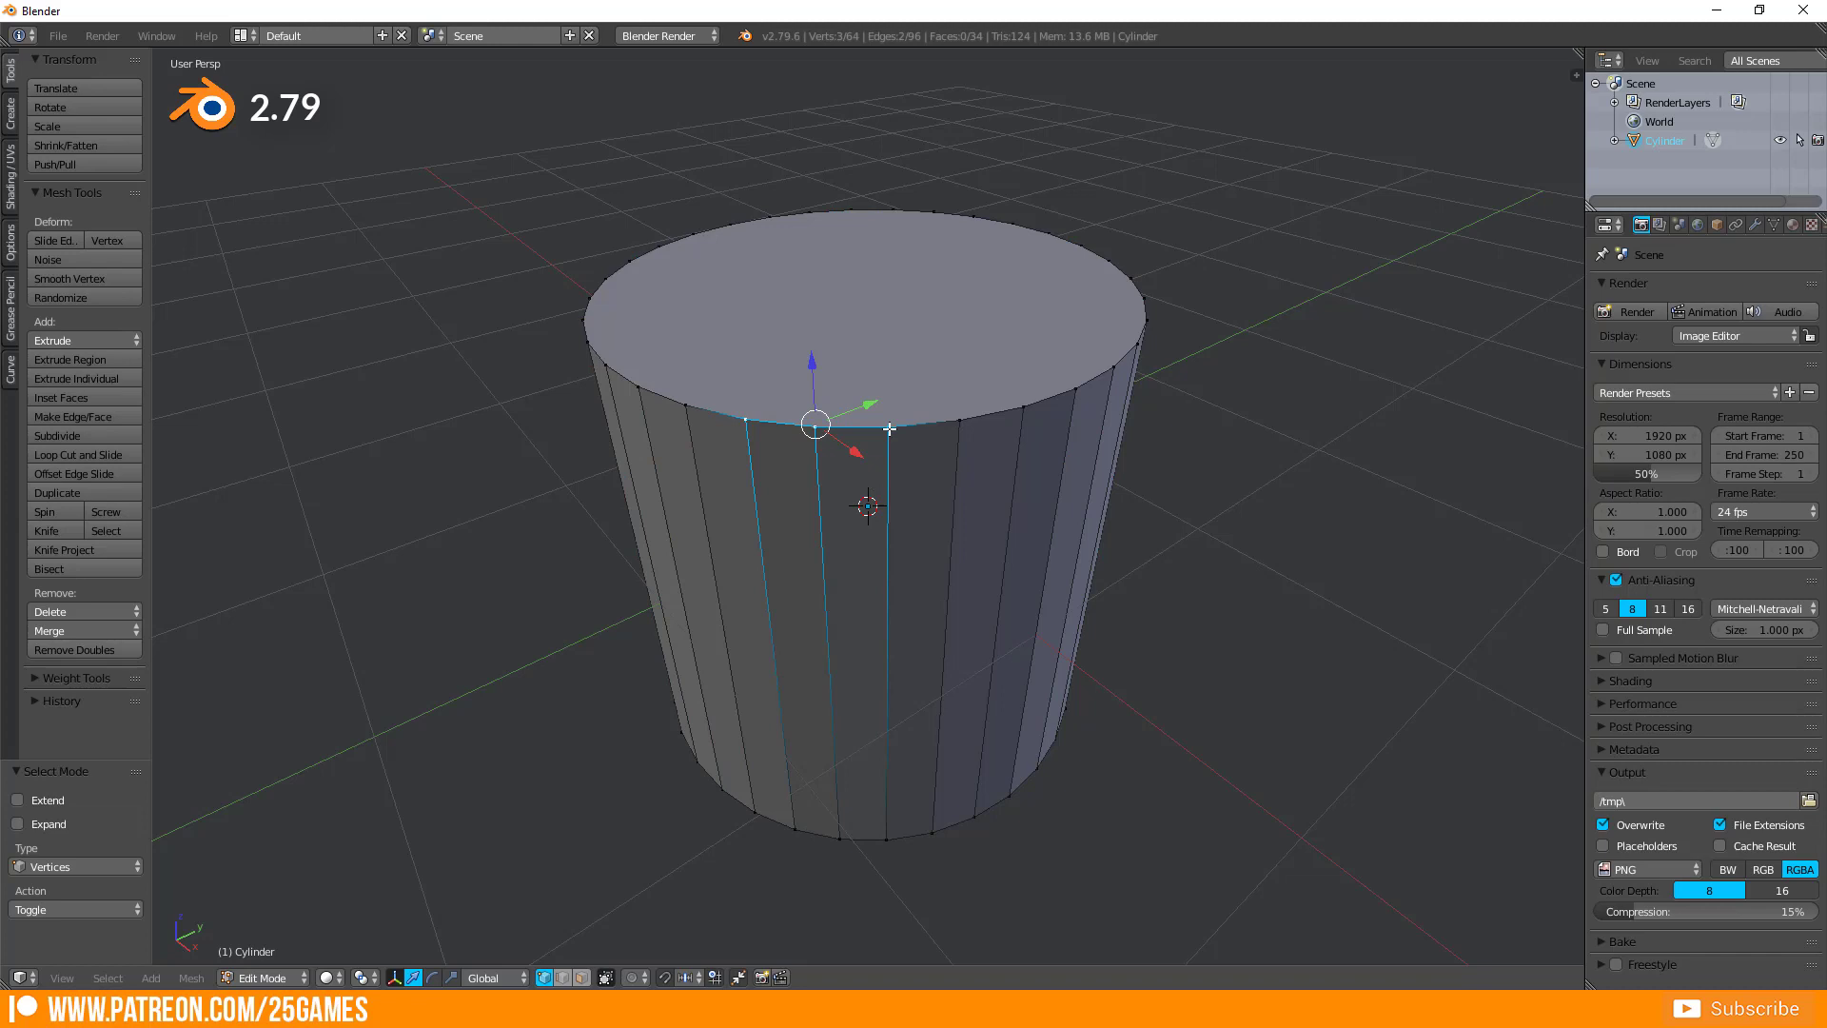
left_click(50, 630)
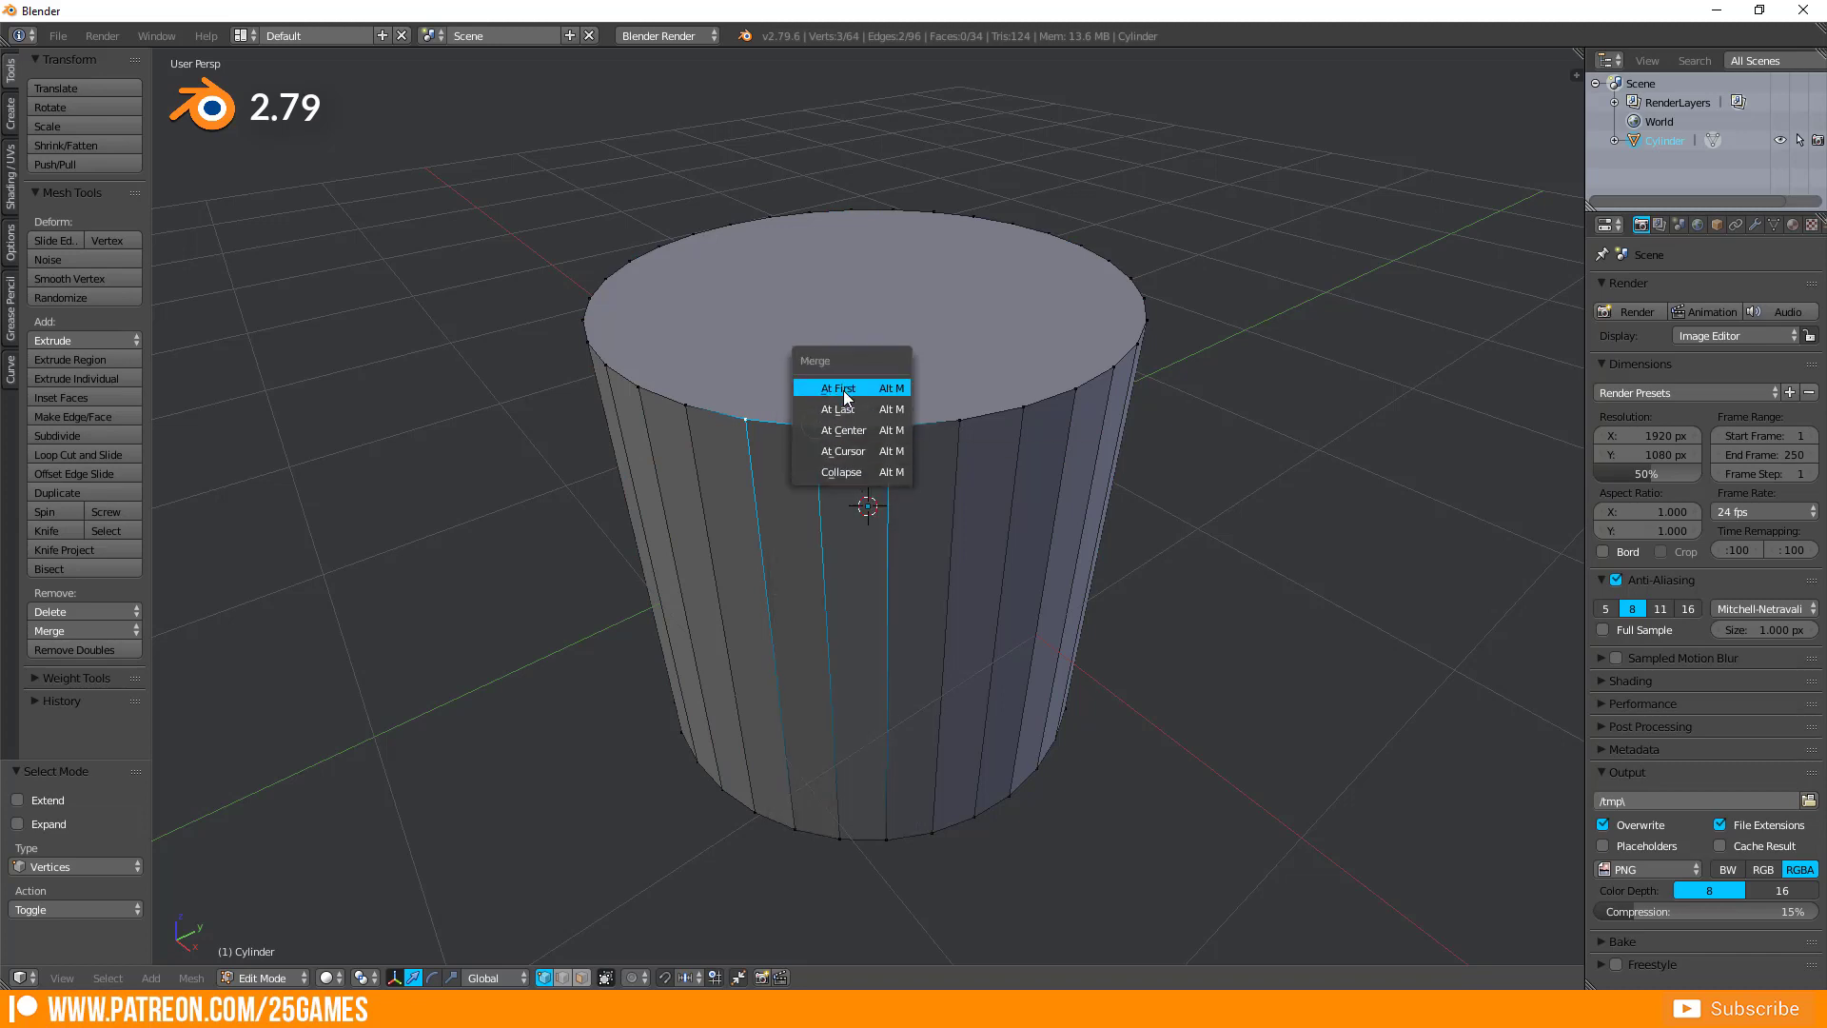
left_click(835, 409)
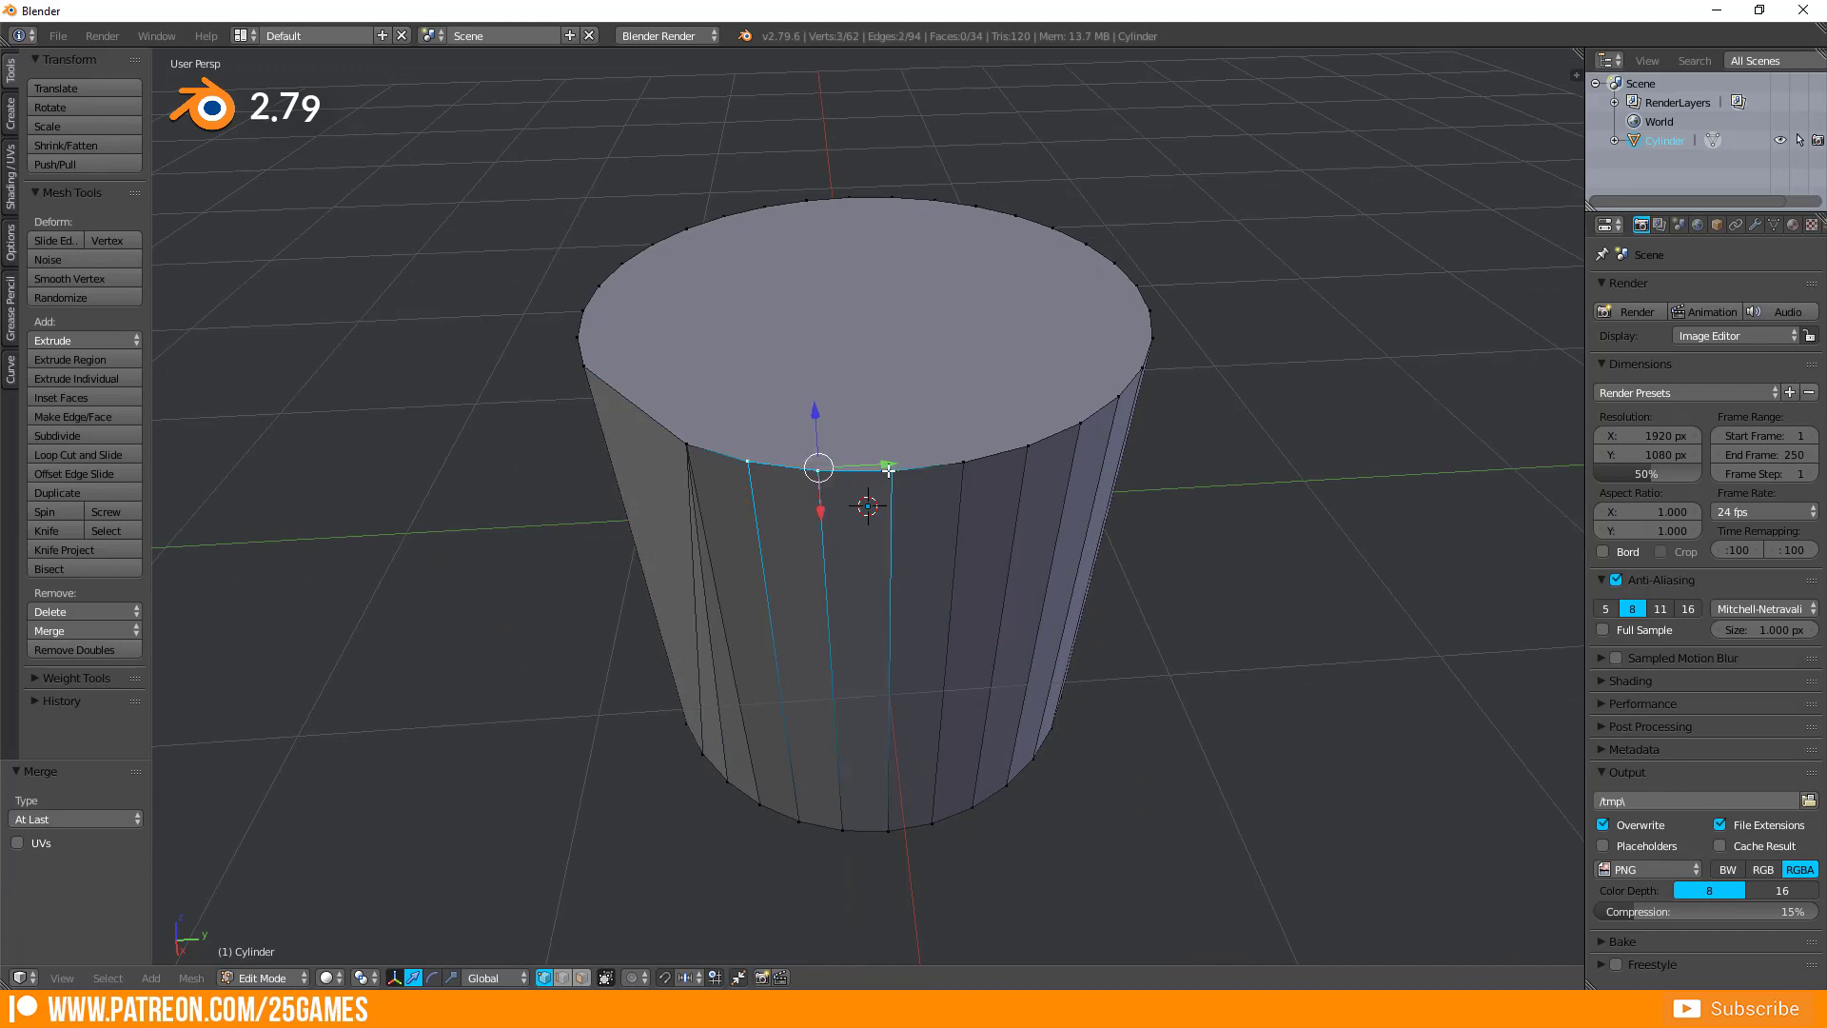
Merge another set of selected rim vertices At First via Alt+M
key("alt+m")
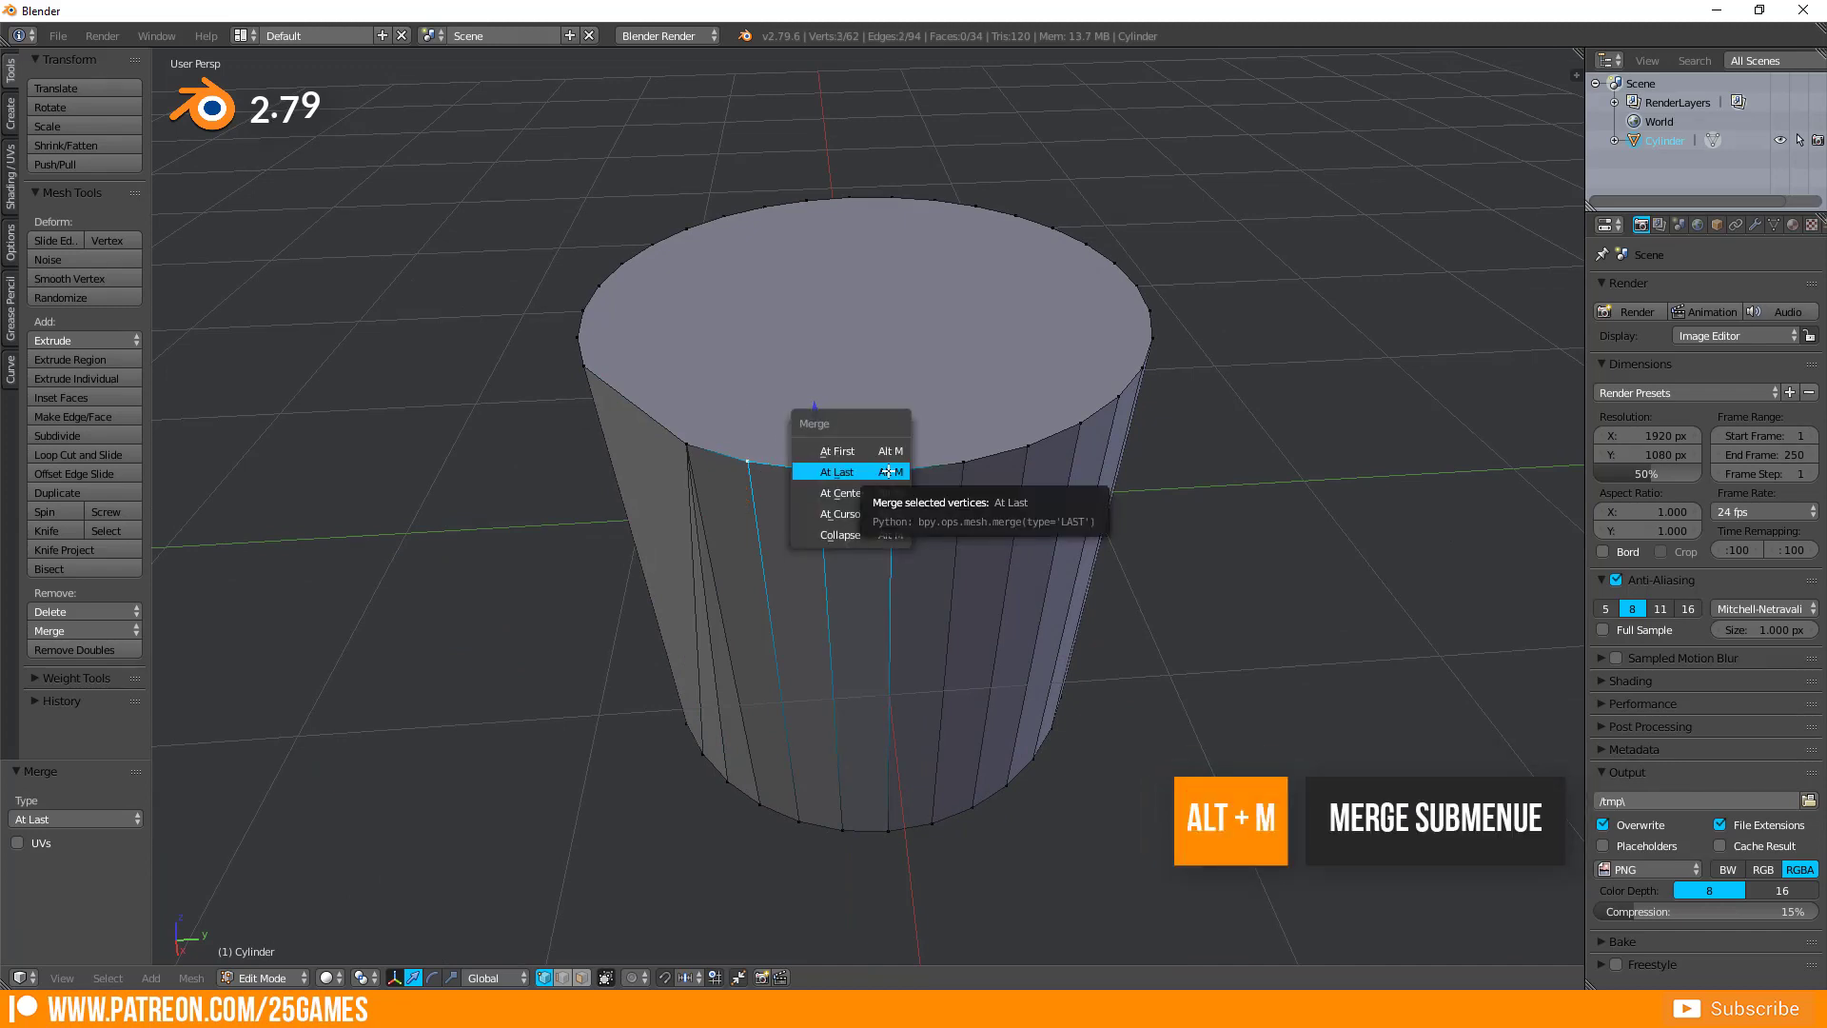
mouse_move(838, 451)
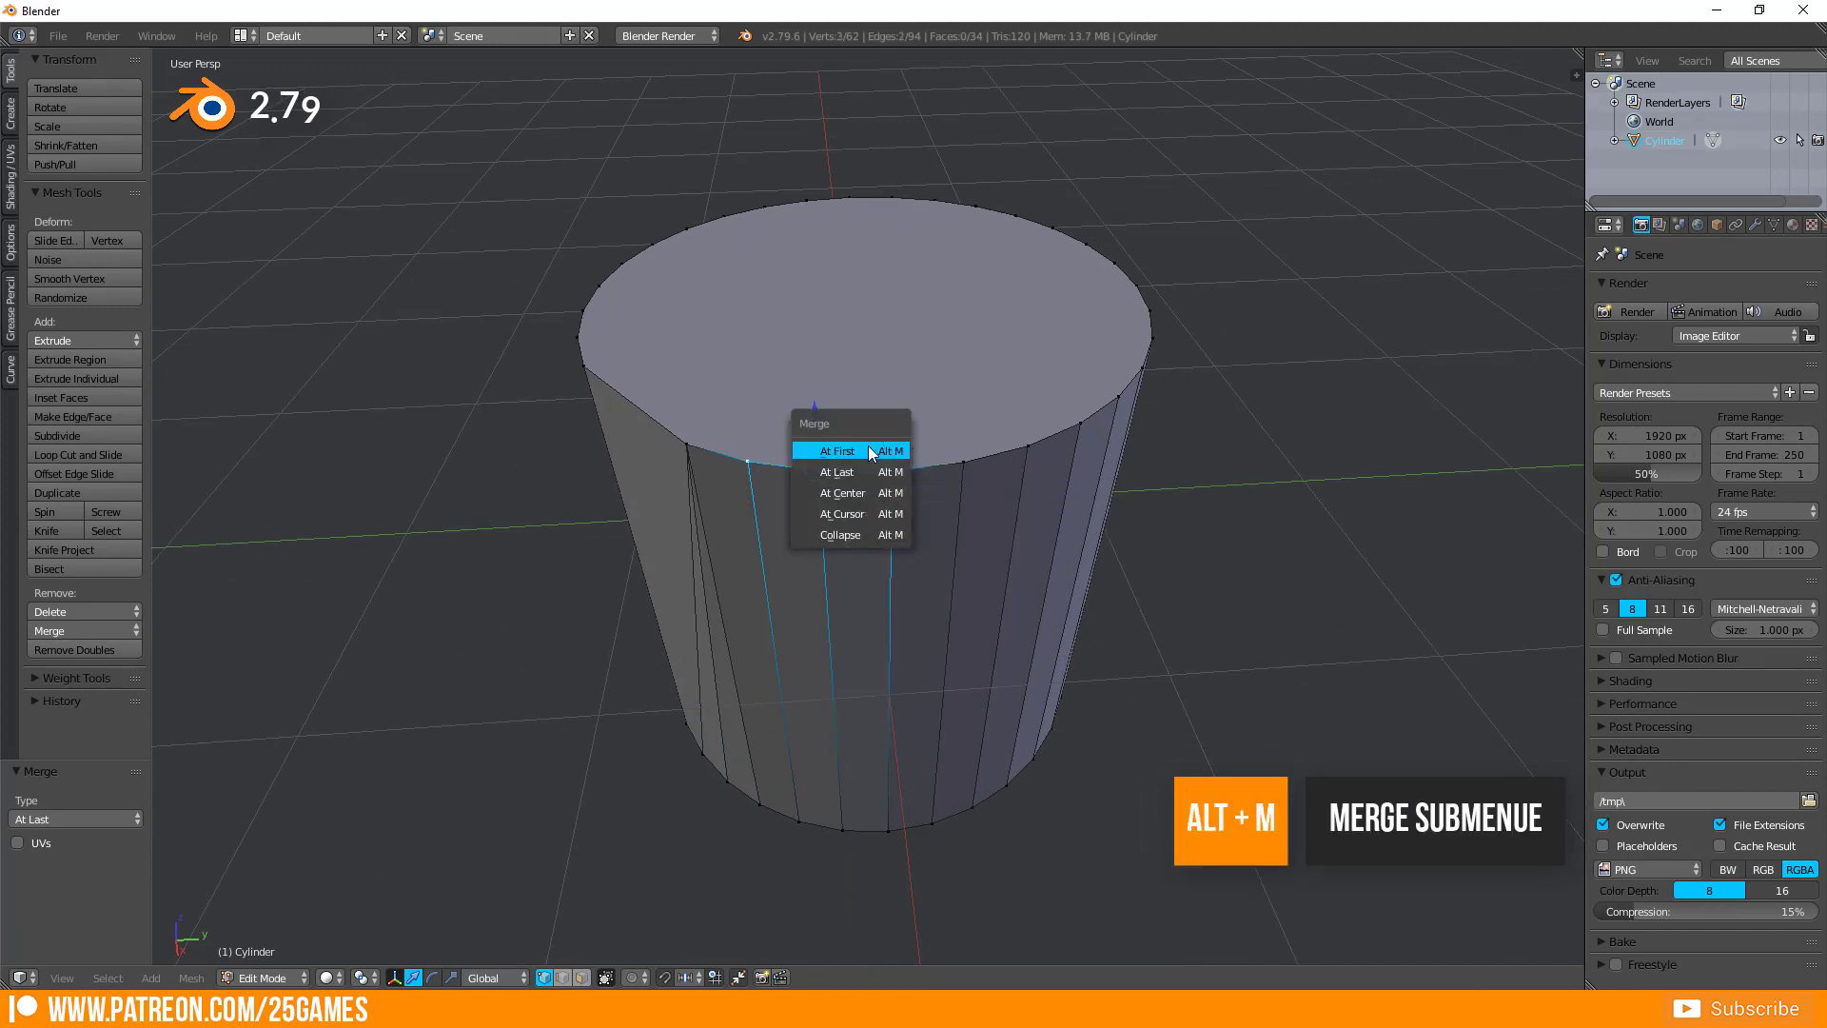
left_click(833, 451)
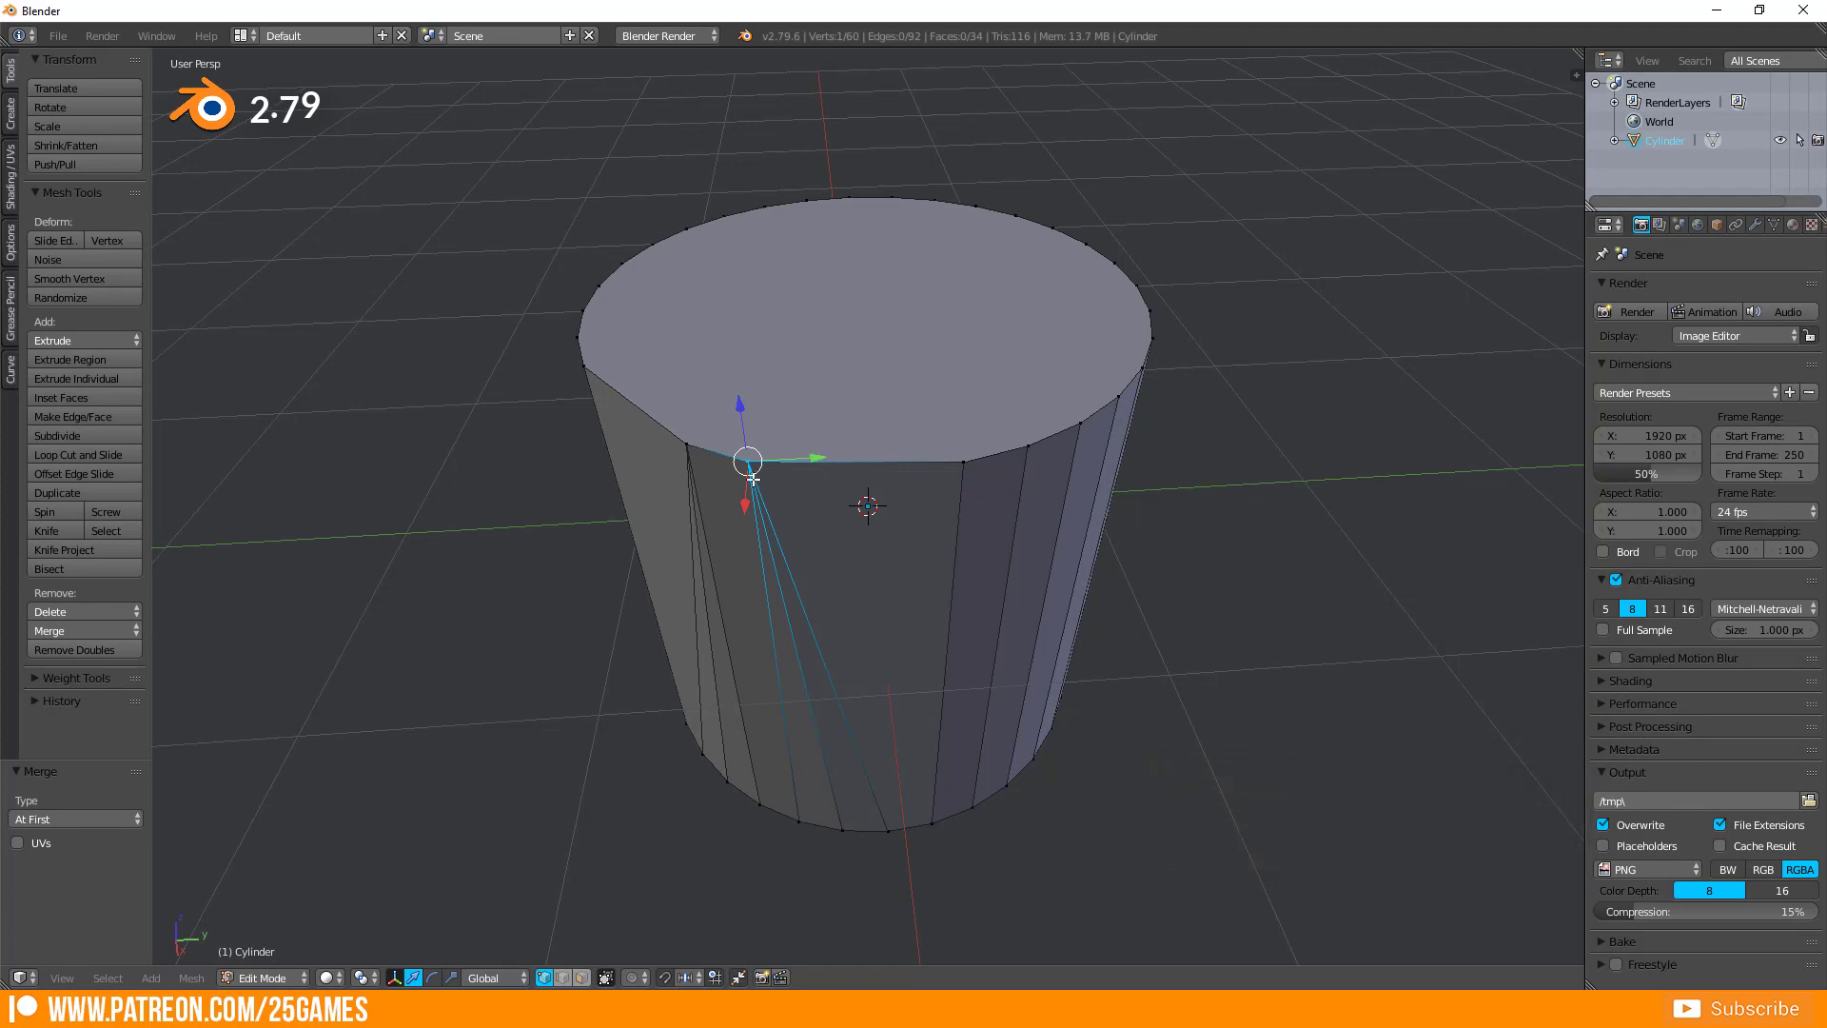
mouse_move(785, 487)
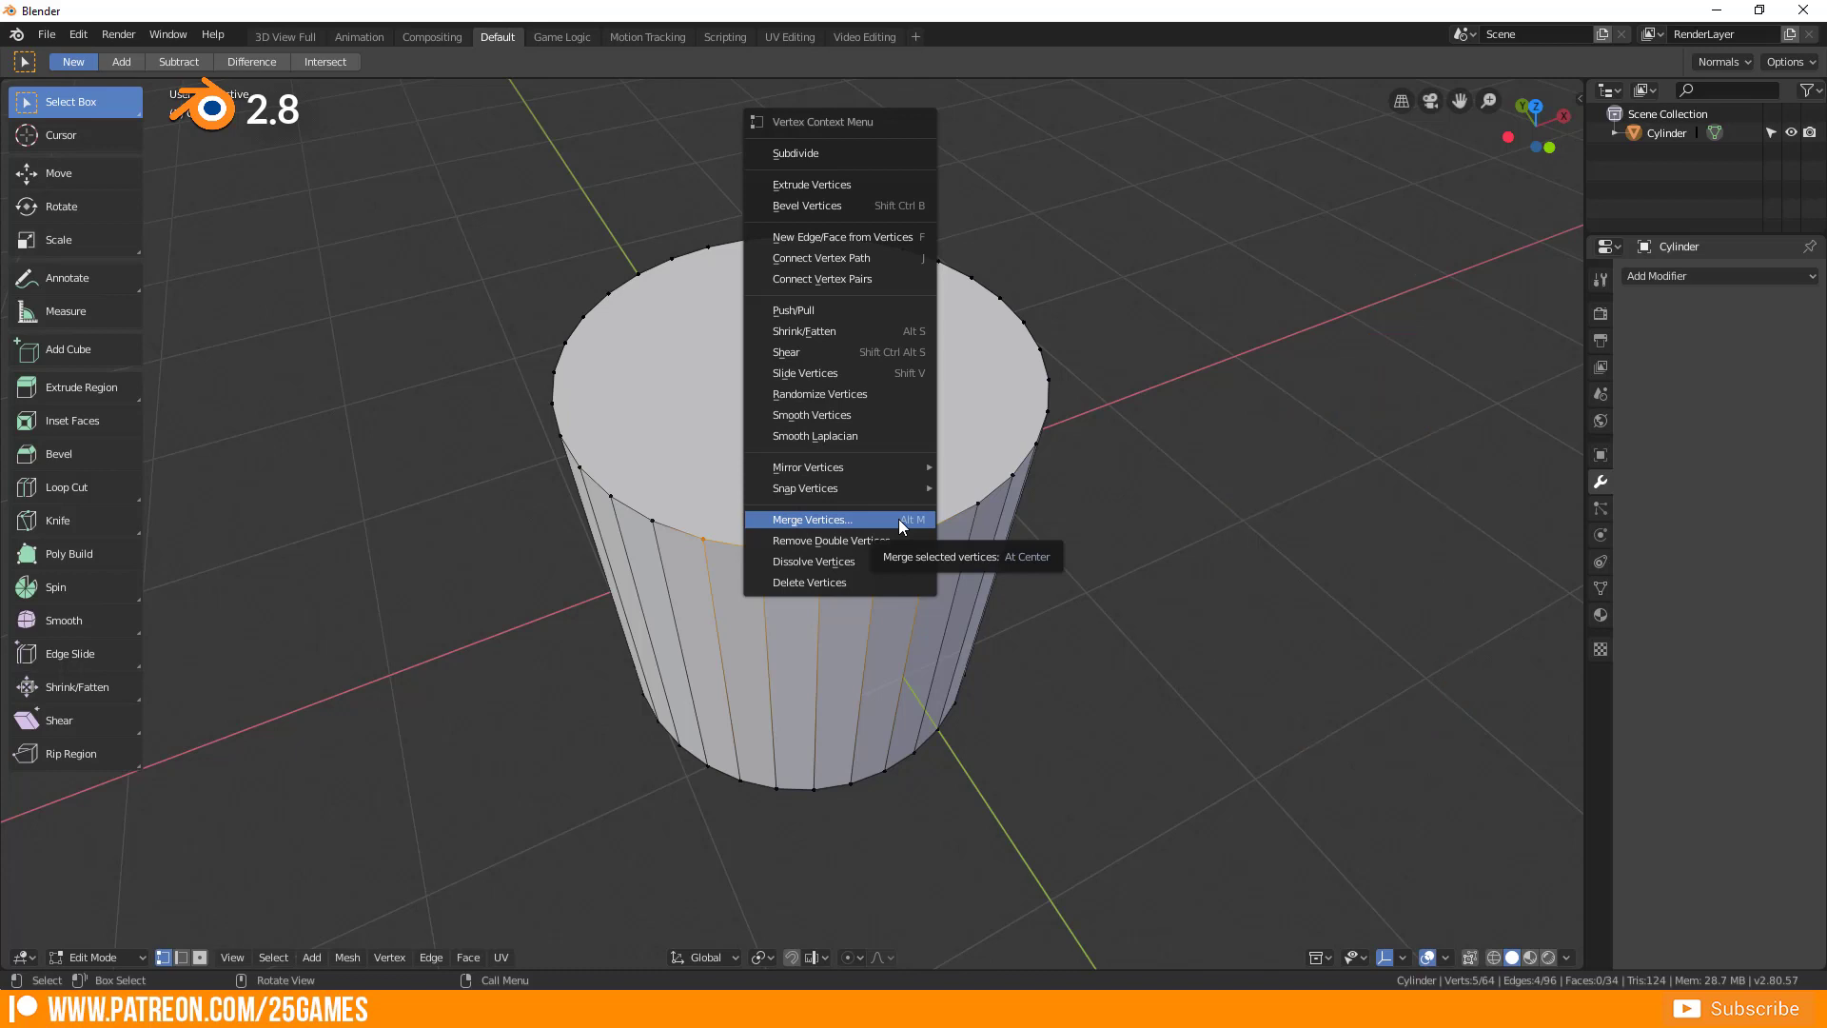
In Blender 2.8, merge the selected rim vertices At Last from the right-click Merge Vertices menu
left_click(811, 518)
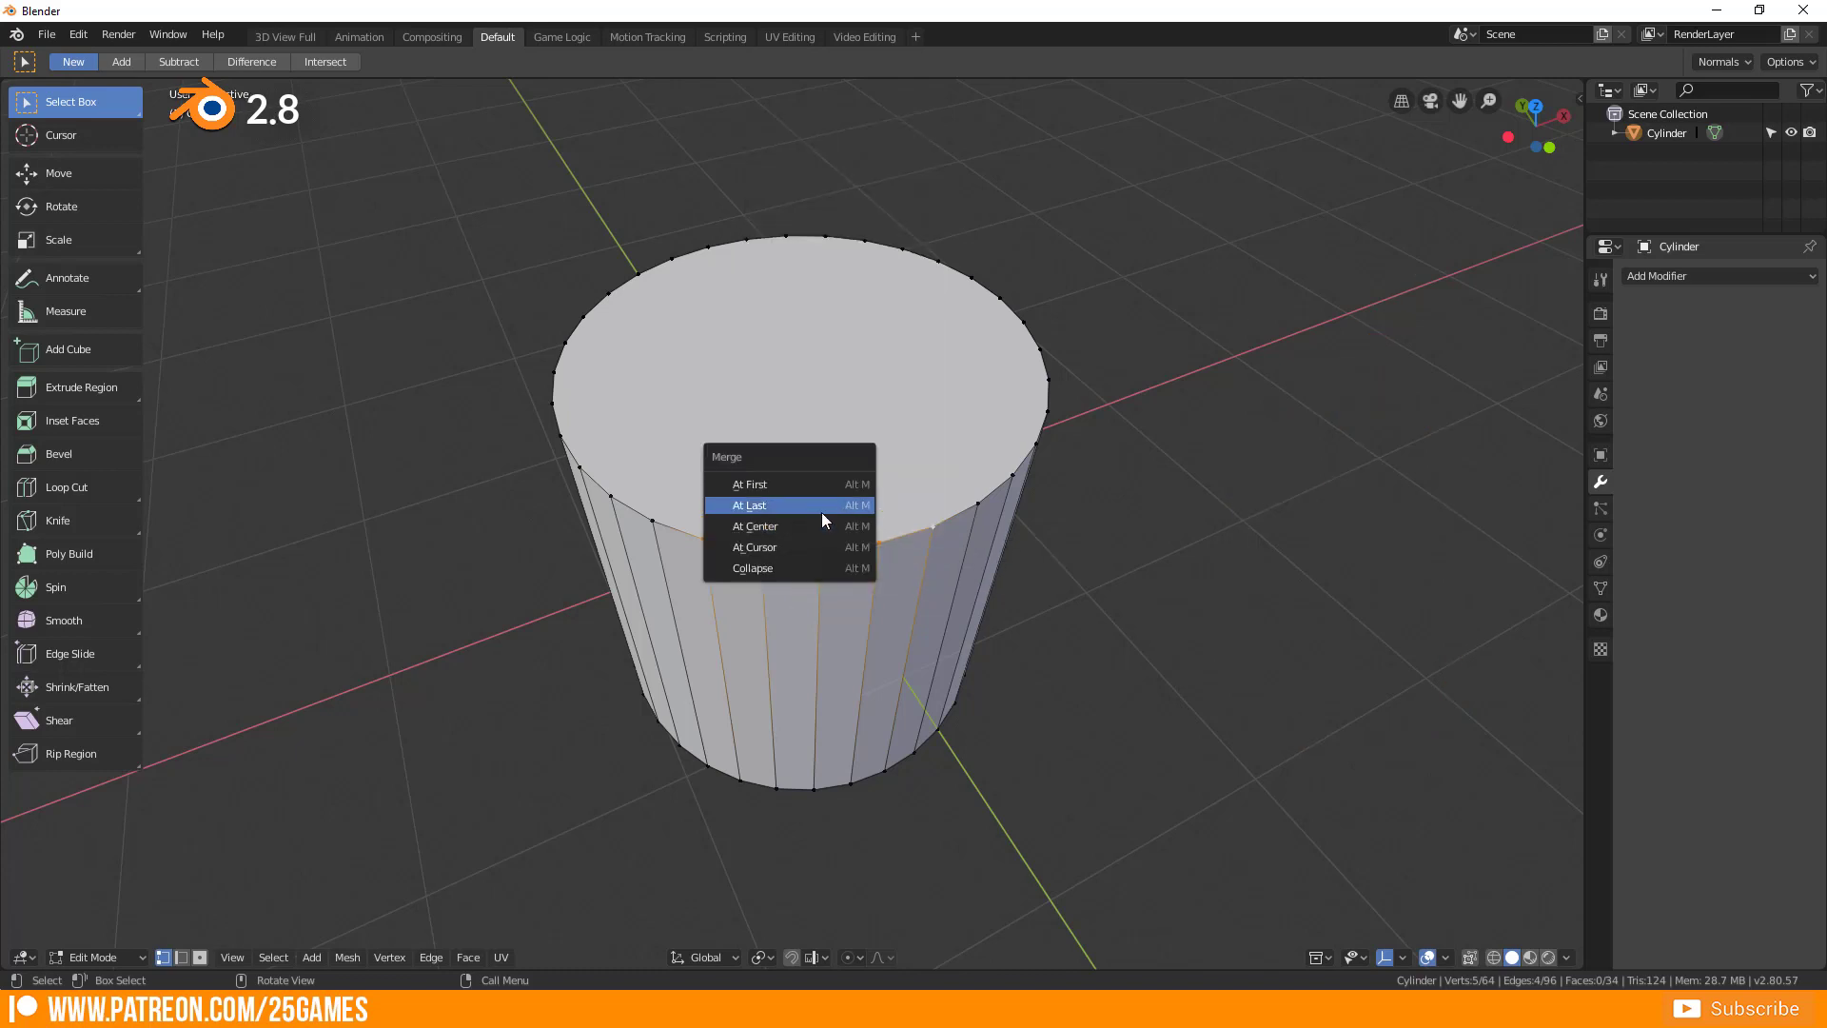
left_click(749, 504)
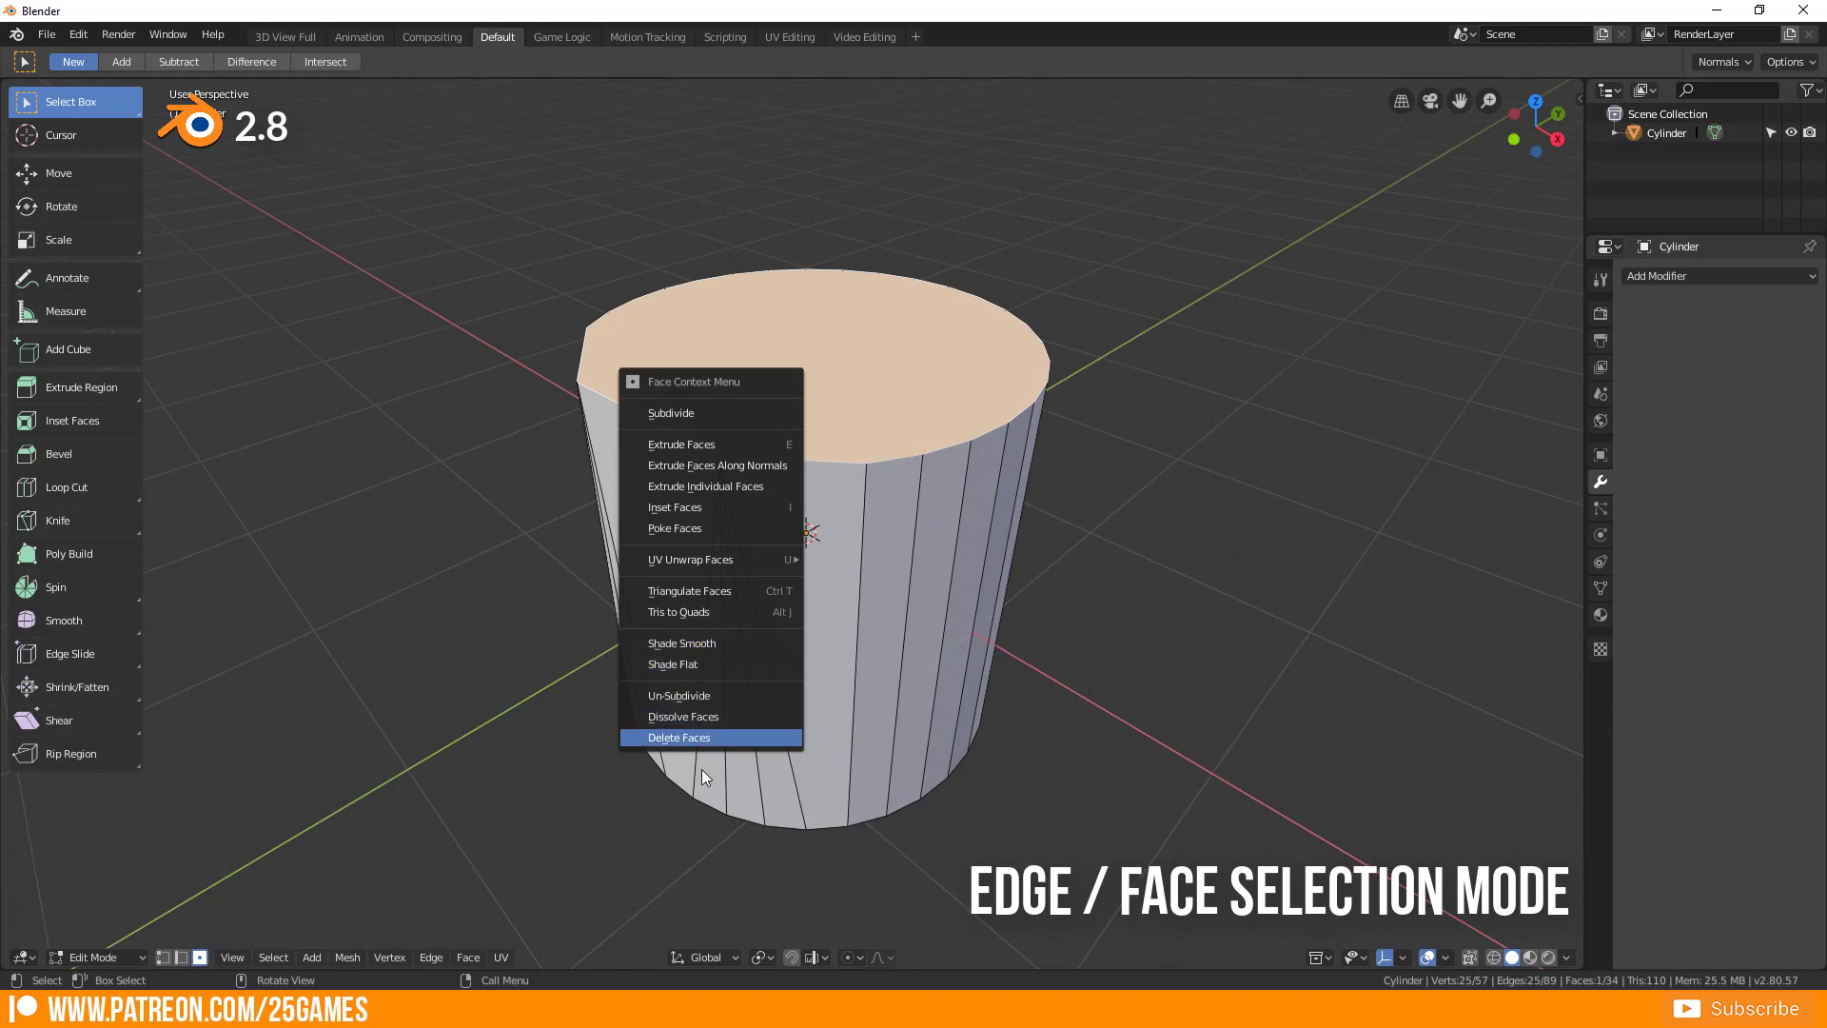
Merge the selected top face At Center, collapsing the cylinder into a cone
left_click(680, 736)
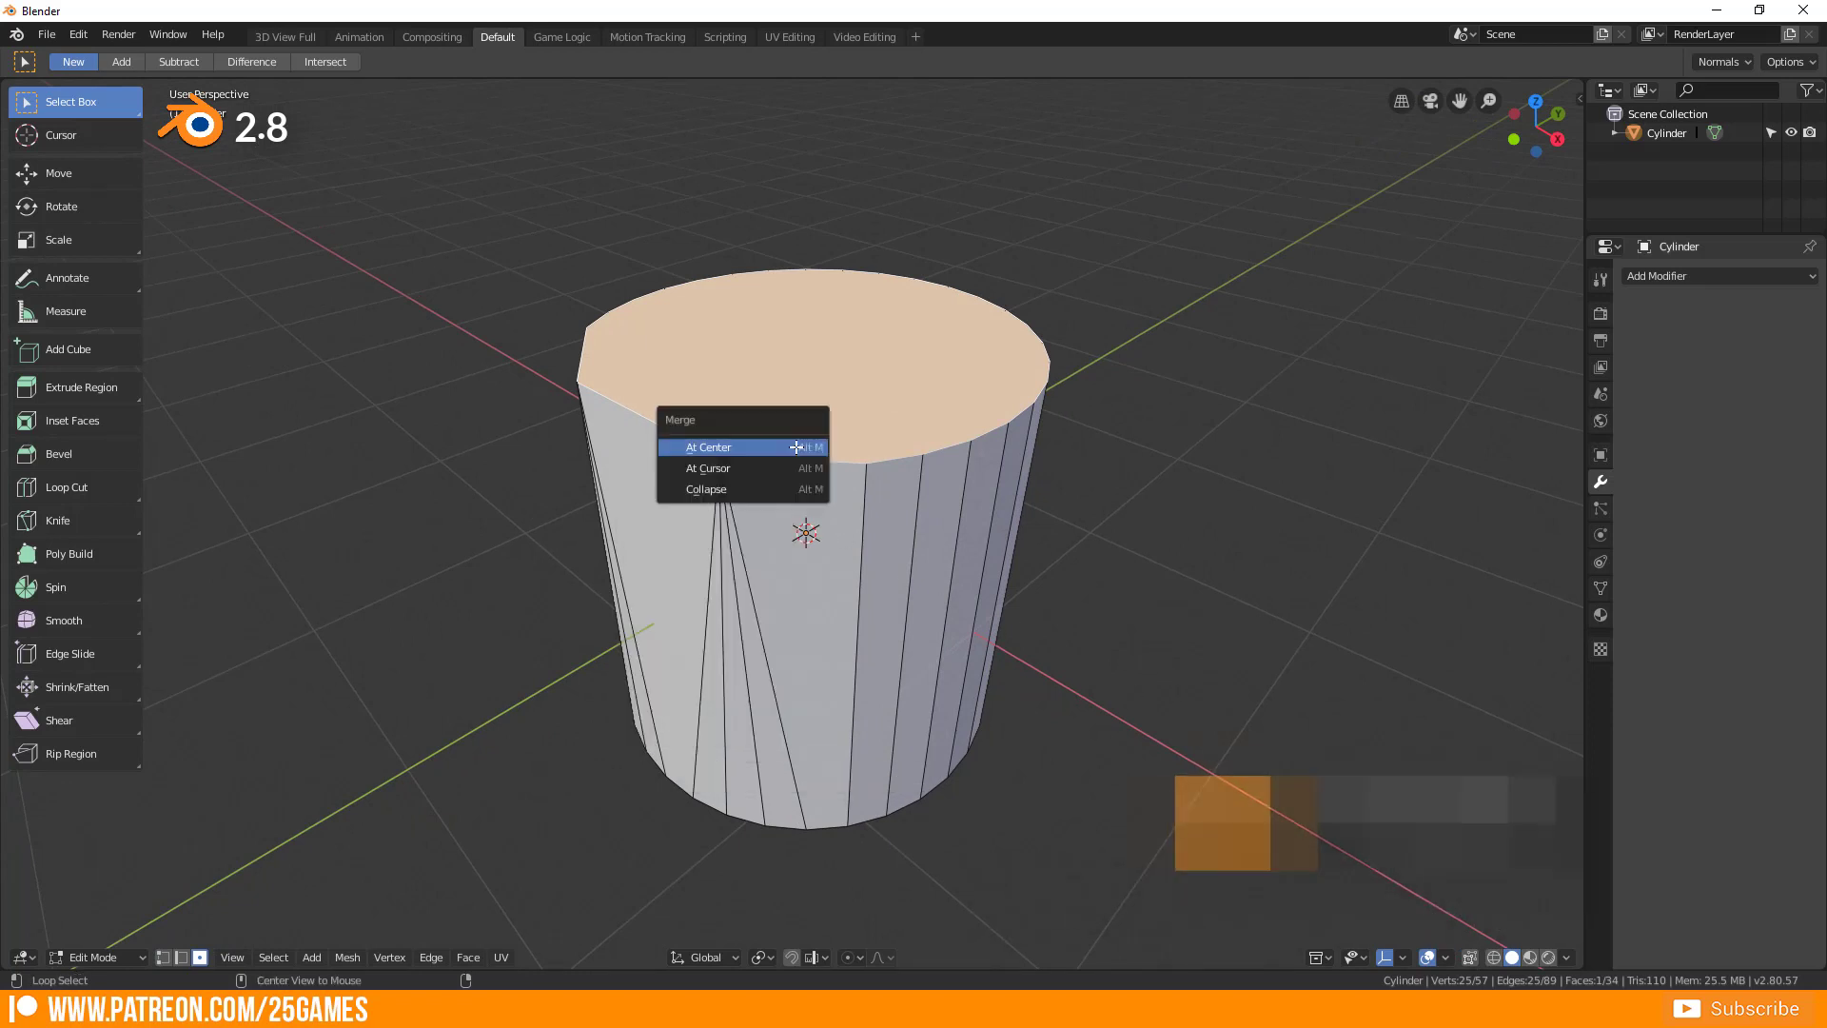
left_click(708, 445)
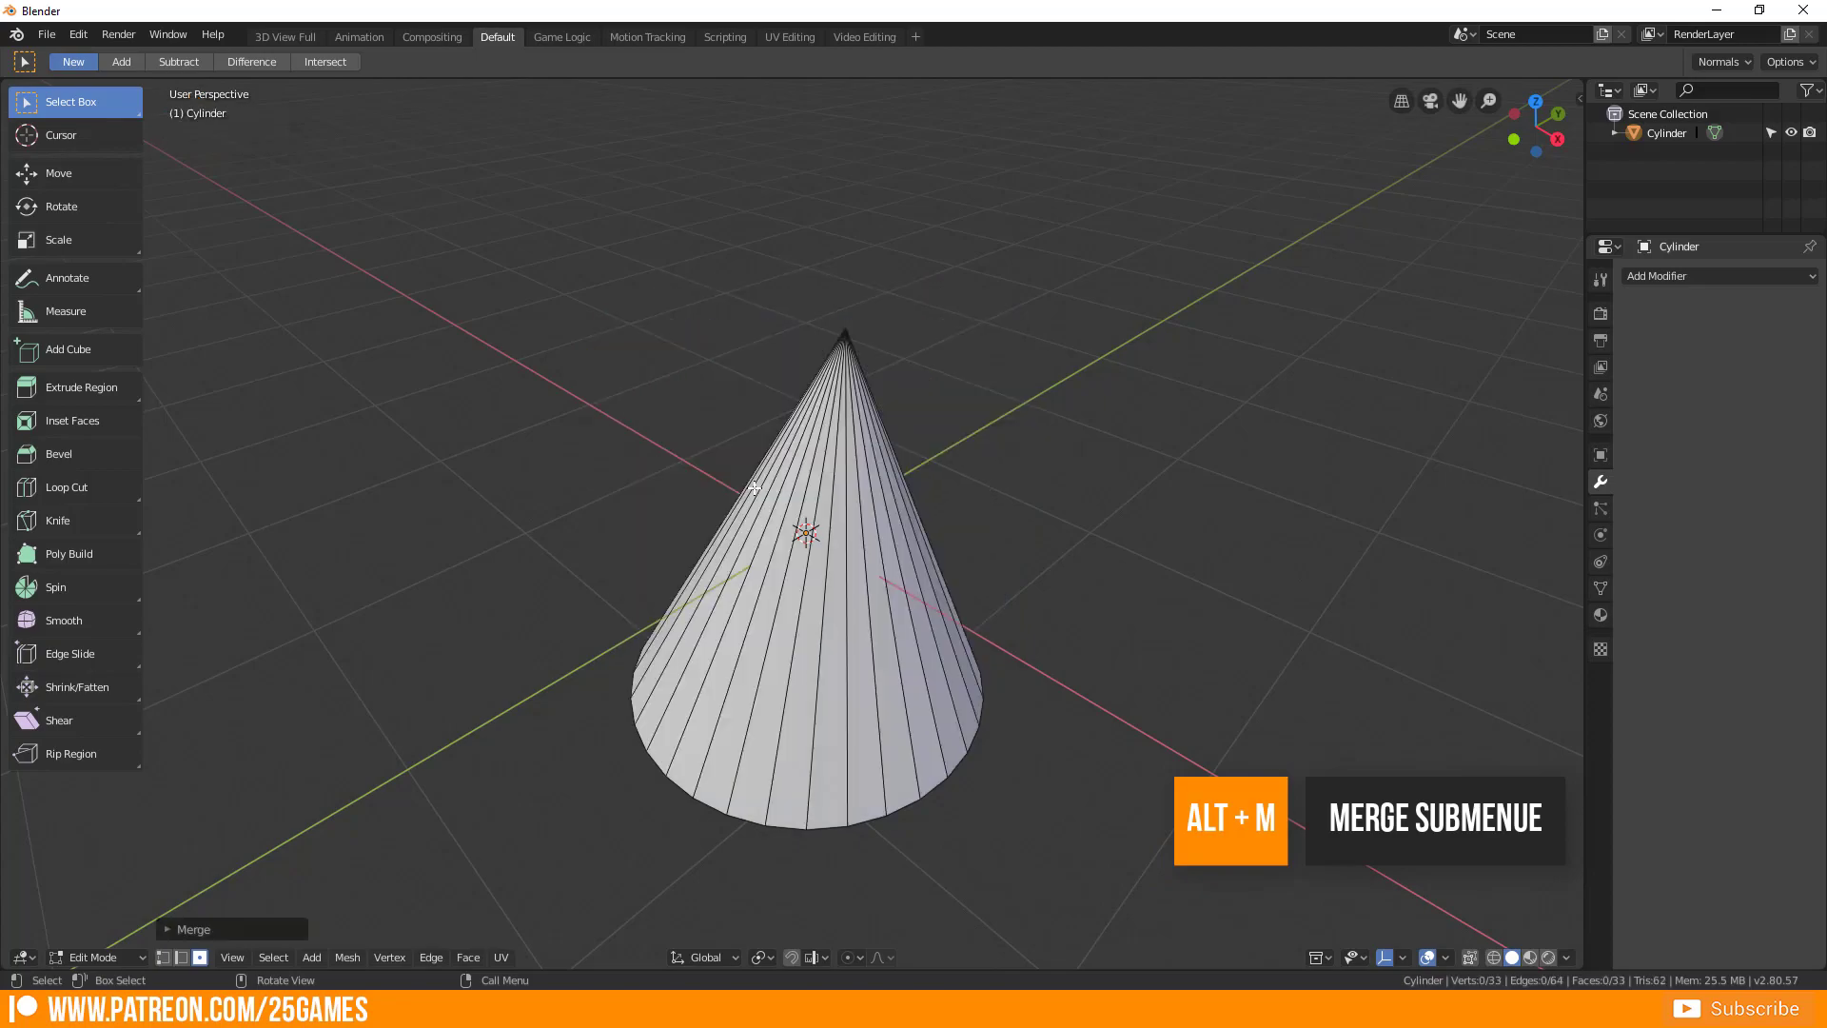